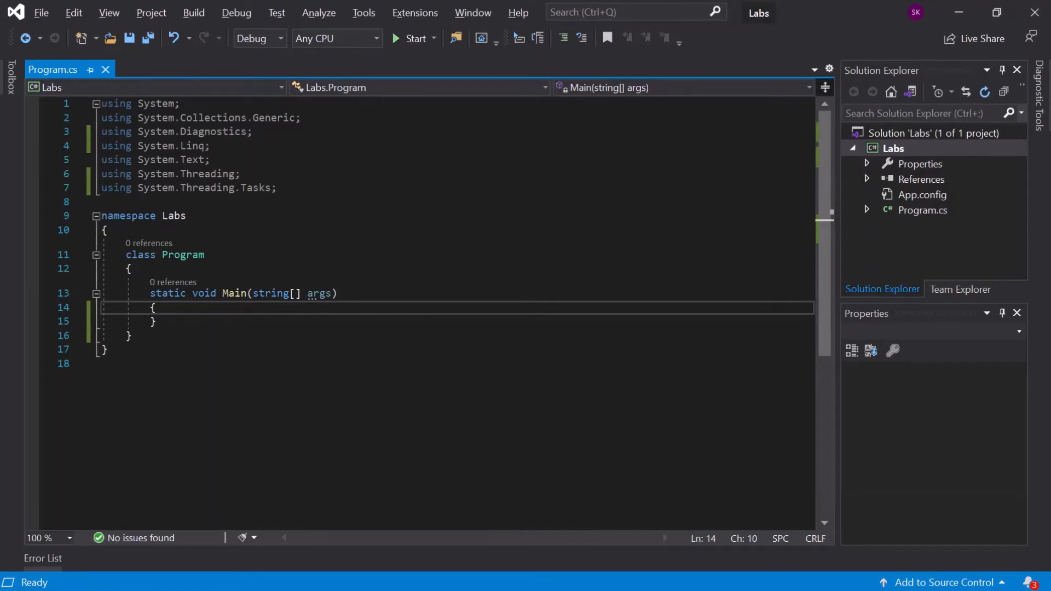
Add 'var p = new Process();' as the first line of Main, then start a new line
{"action": "key", "text": "Enter"}
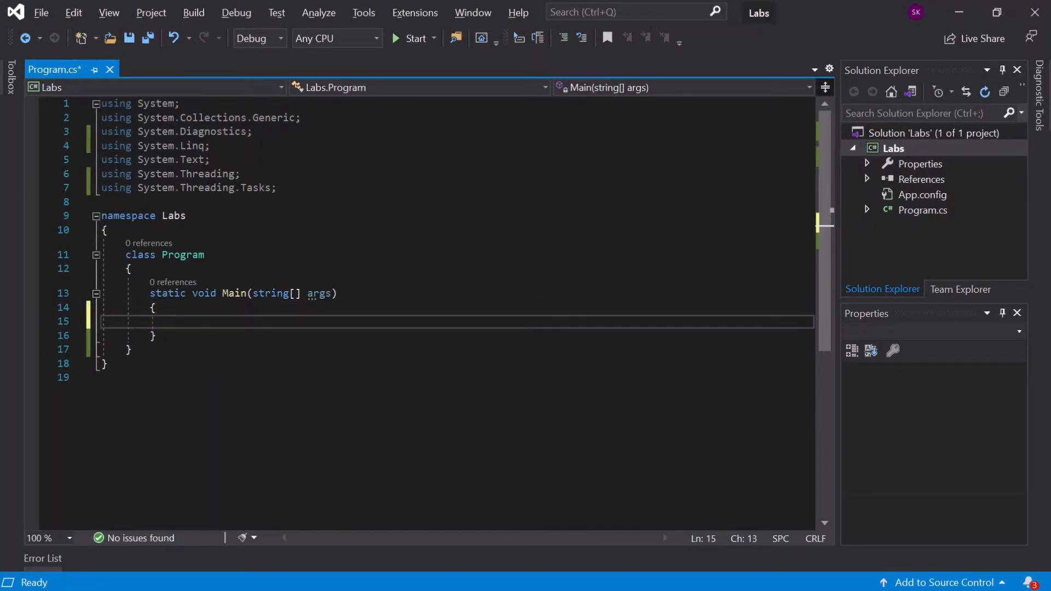
{"action": "type", "text": "var"}
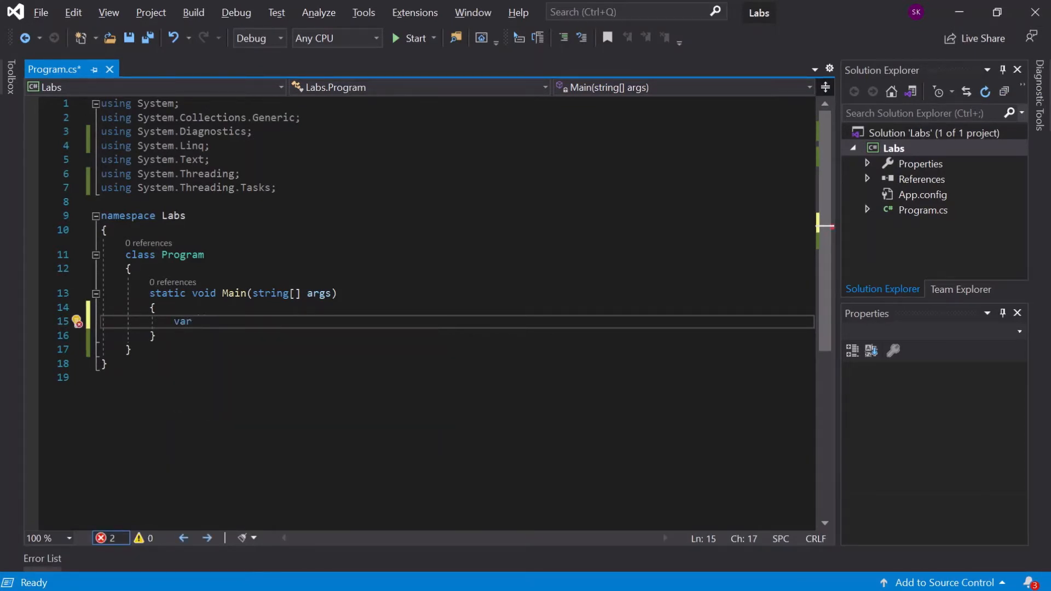
{"action": "type", "text": "p = new Process();"}
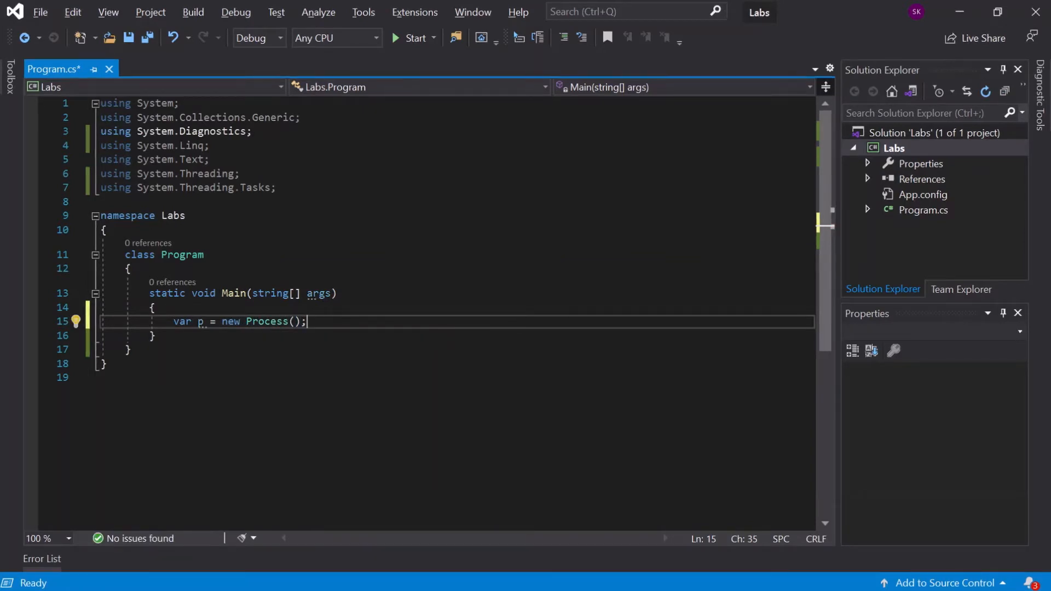
{"action": "double_click", "coordinate": [212, 131]}
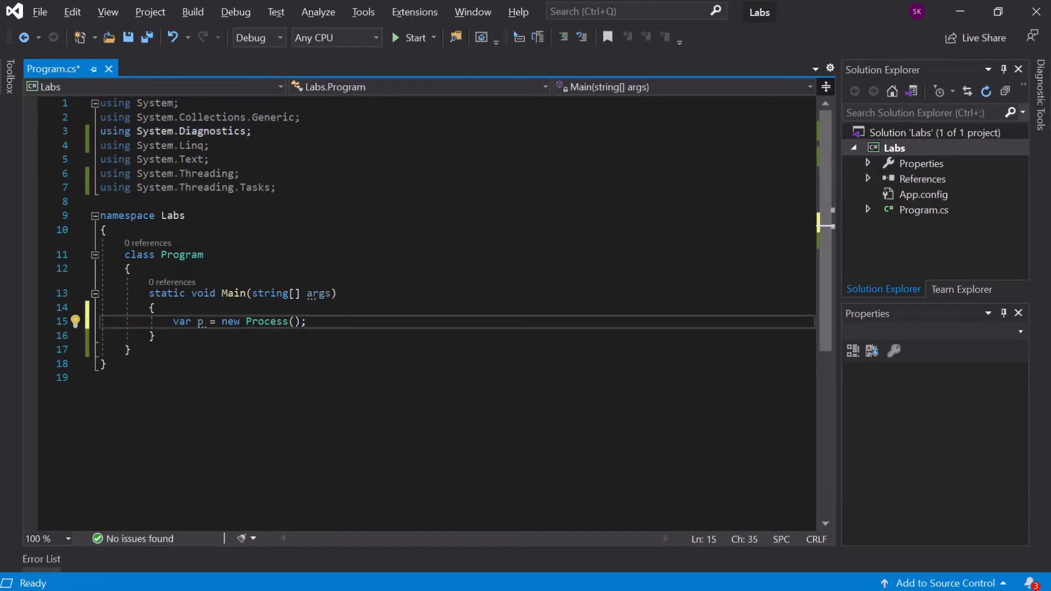
{"action": "key", "text": "enter"}
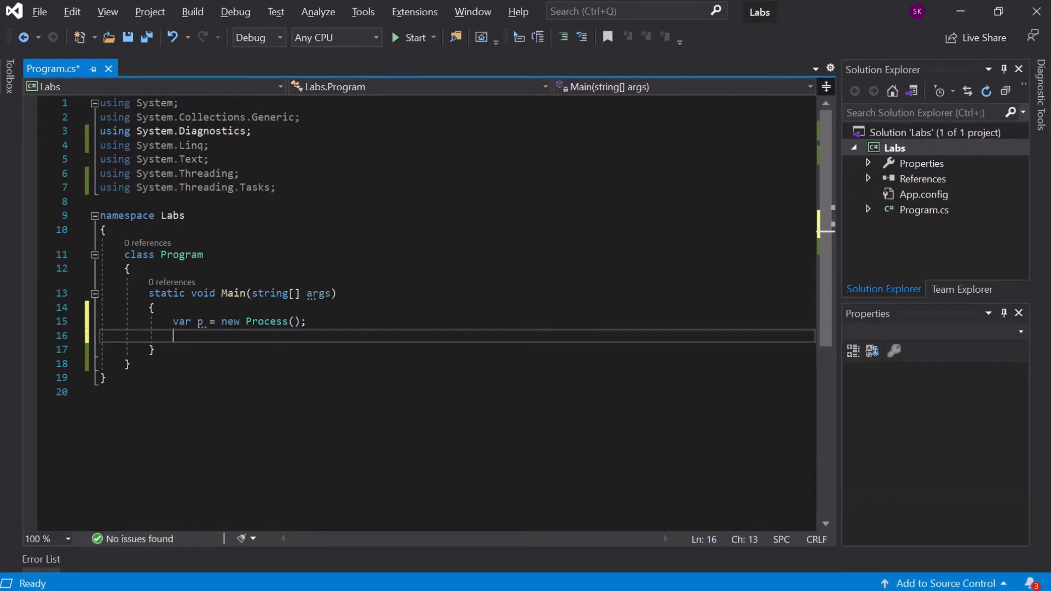
Assign p.StartInfo.FileName = "Notepad.exe"; on the new line
{"action": "type", "text": "p.StartInfo"}
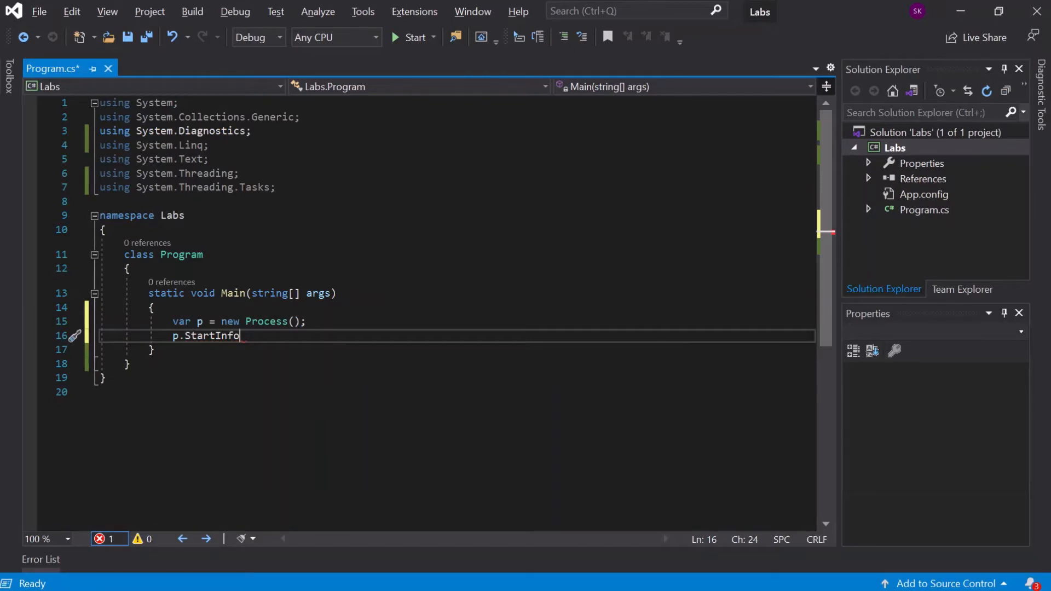
{"action": "type", "text": ".FileName"}
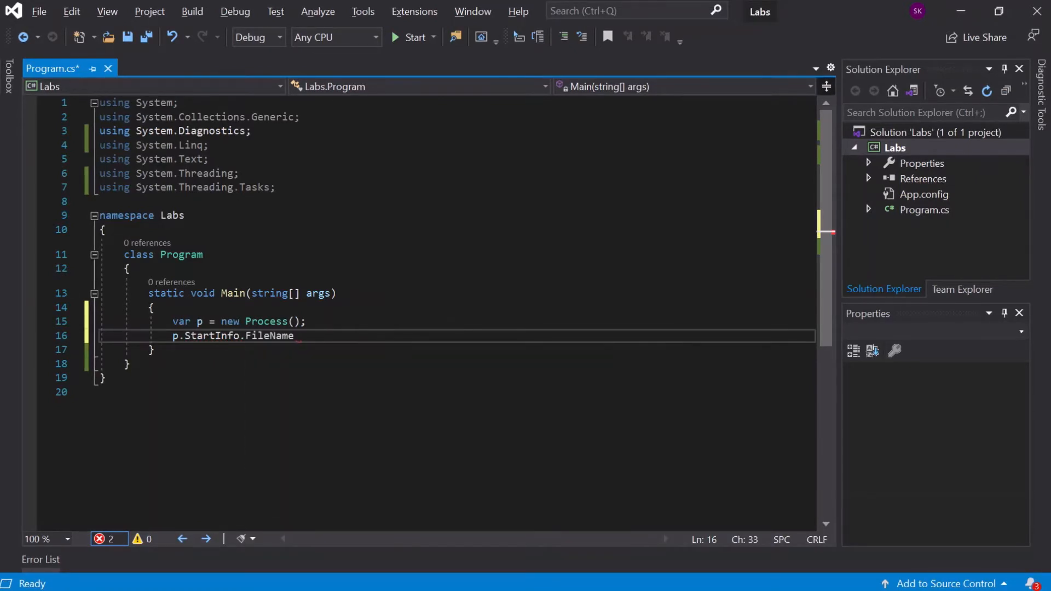
{"action": "type", "text": "= \"\""}
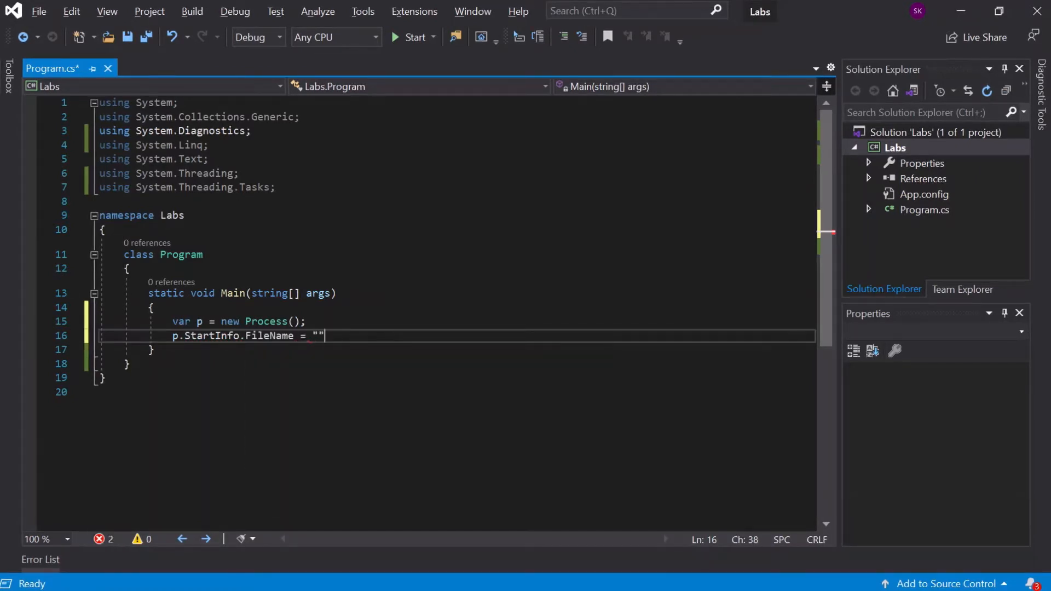
{"action": "type", "text": ";"}
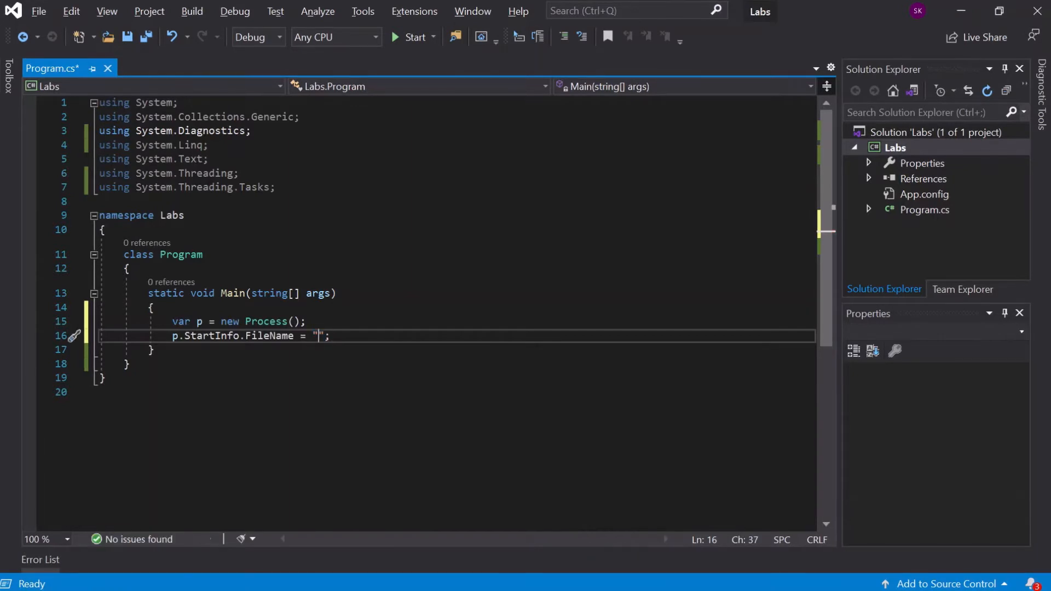
{"action": "type", "text": "Note"}
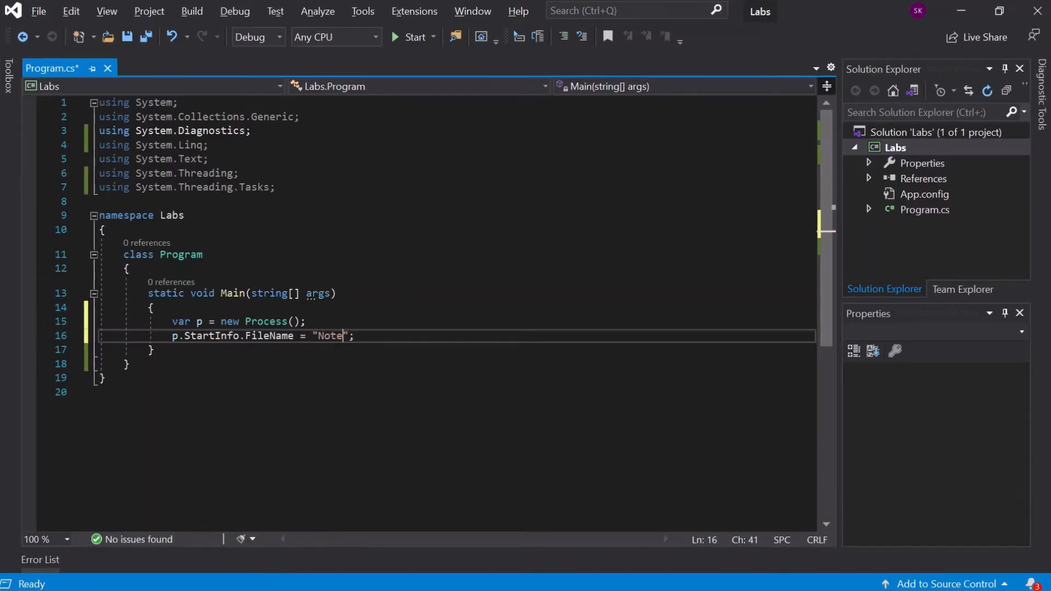
{"action": "type", "text": "pad.ex"}
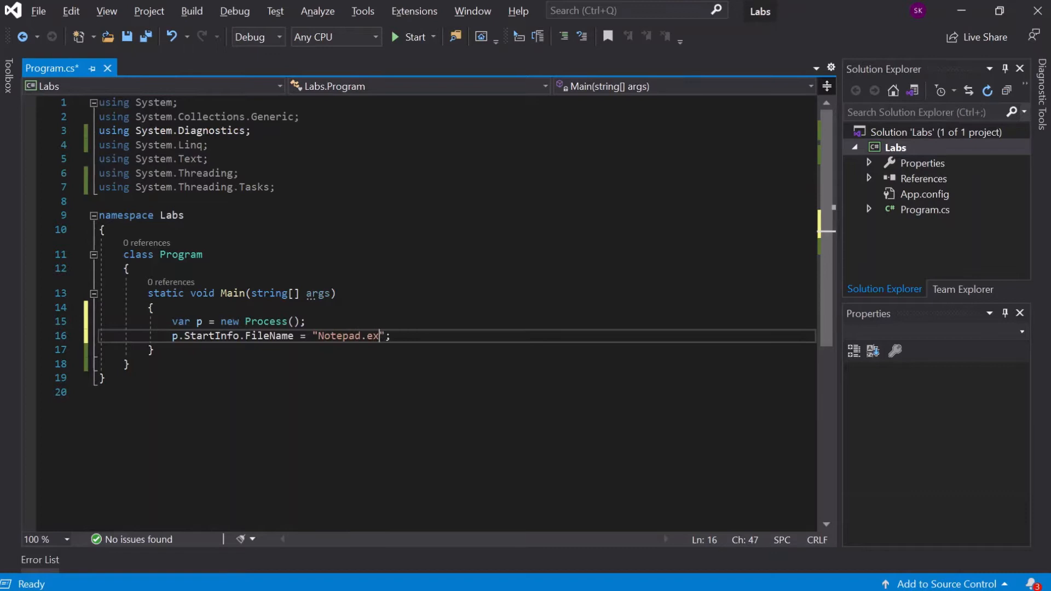
{"action": "type", "text": "e"}
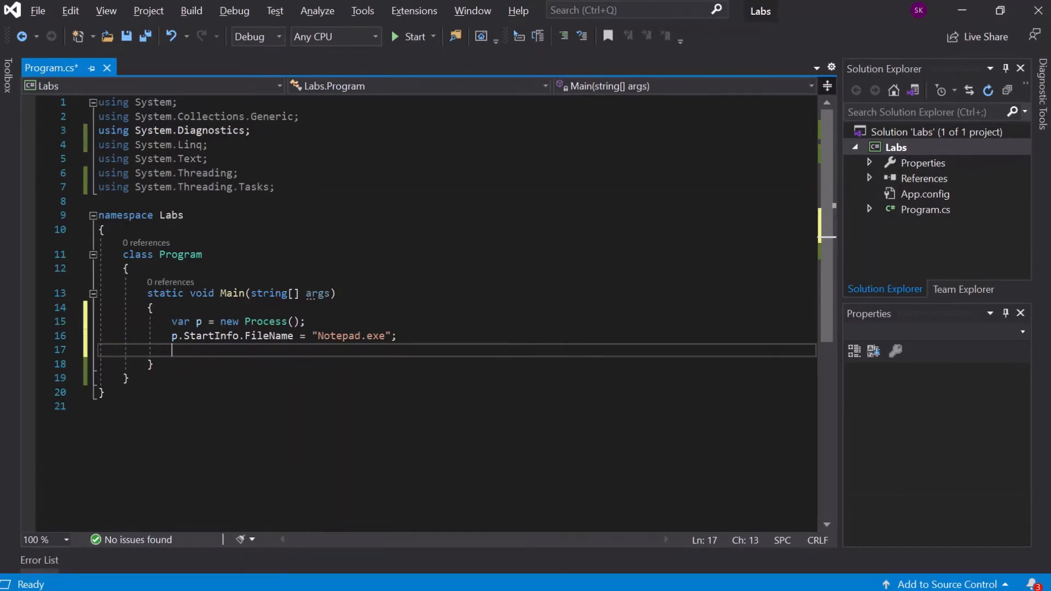
Add the p.Start(); call after the file name assignment
{"action": "type", "text": "p.S"}
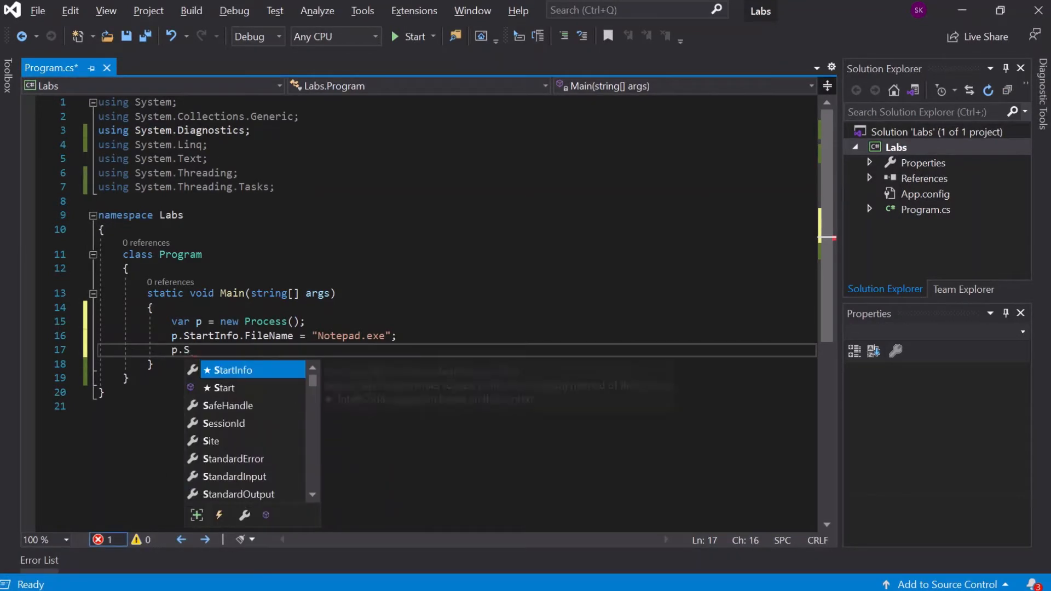
{"action": "type", "text": "tart()"}
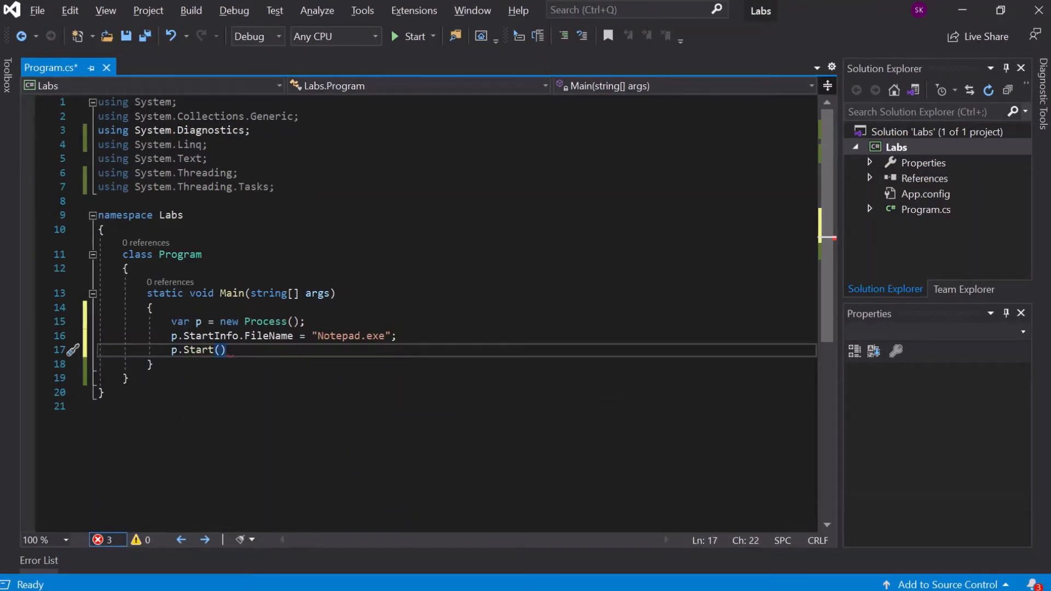
{"action": "type", "text": ";"}
{"action": "type", "text": "p."}
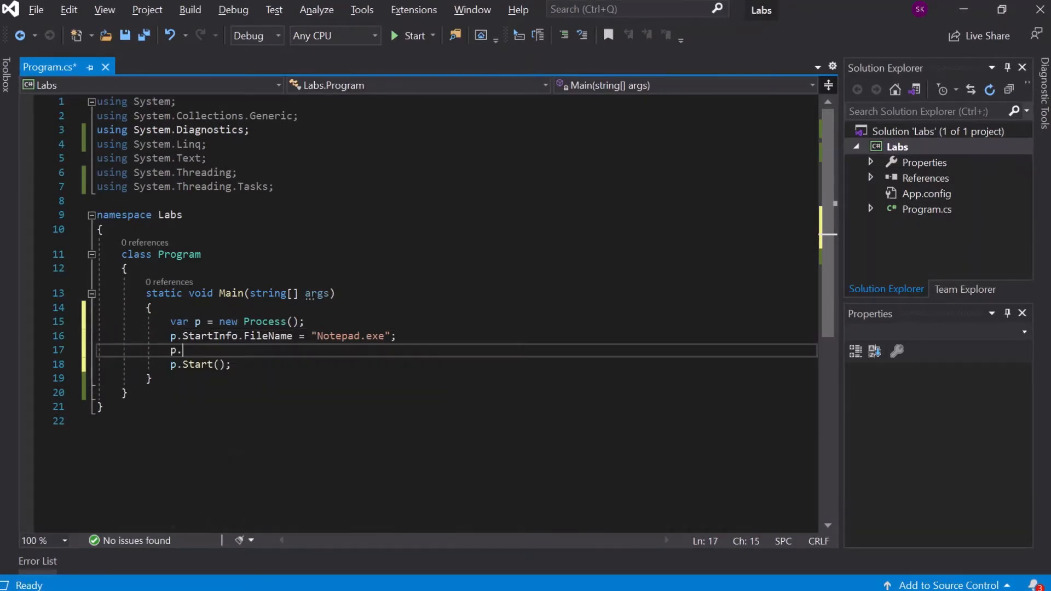
Complete the line above p.Start() as p.EnableRaisingEvents = true
{"action": "type", "text": "EnableRaisingEvents"}
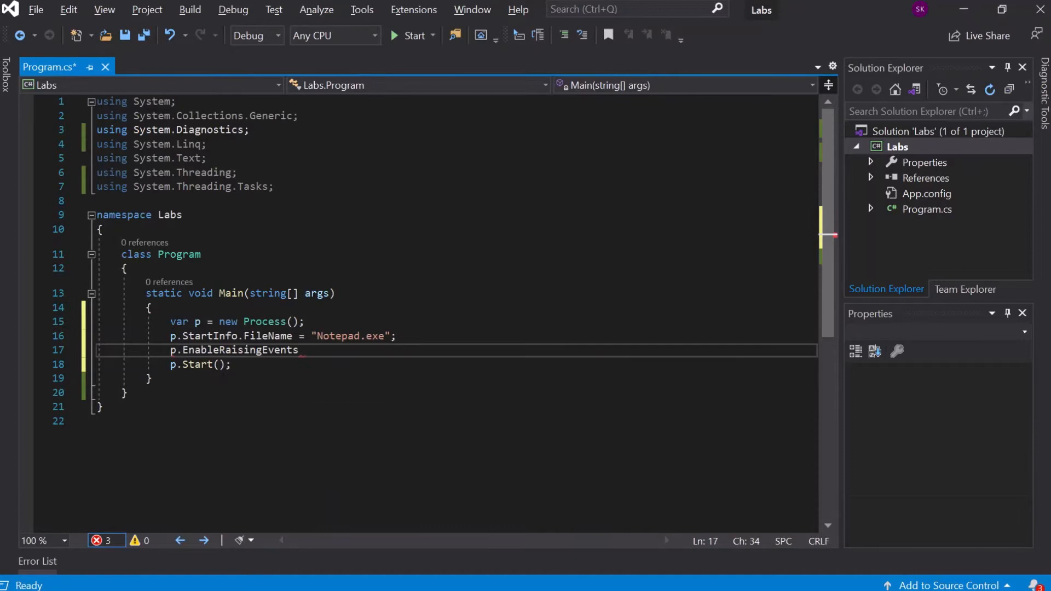
{"action": "type", "text": "="}
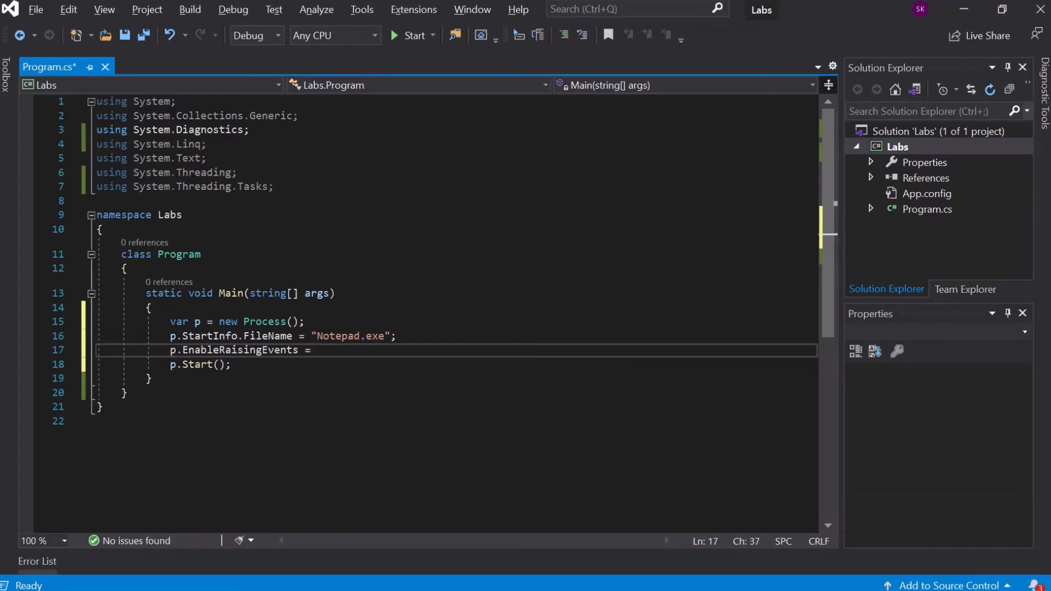
{"action": "type", "text": "true;"}
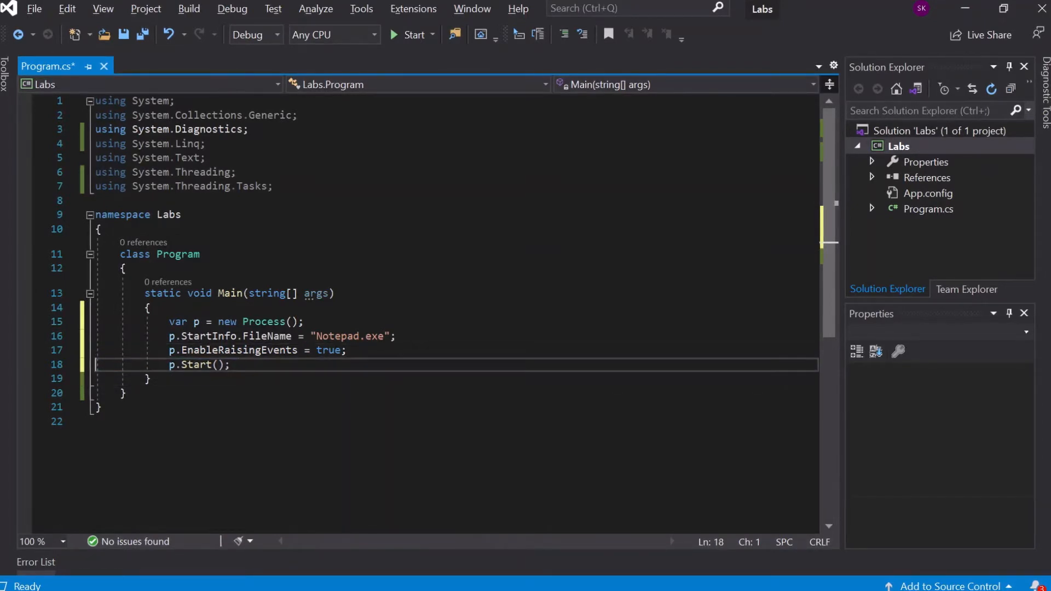
Wire p.Exited += to a generated P_Exited handler stub
{"action": "type", "text": "p"}
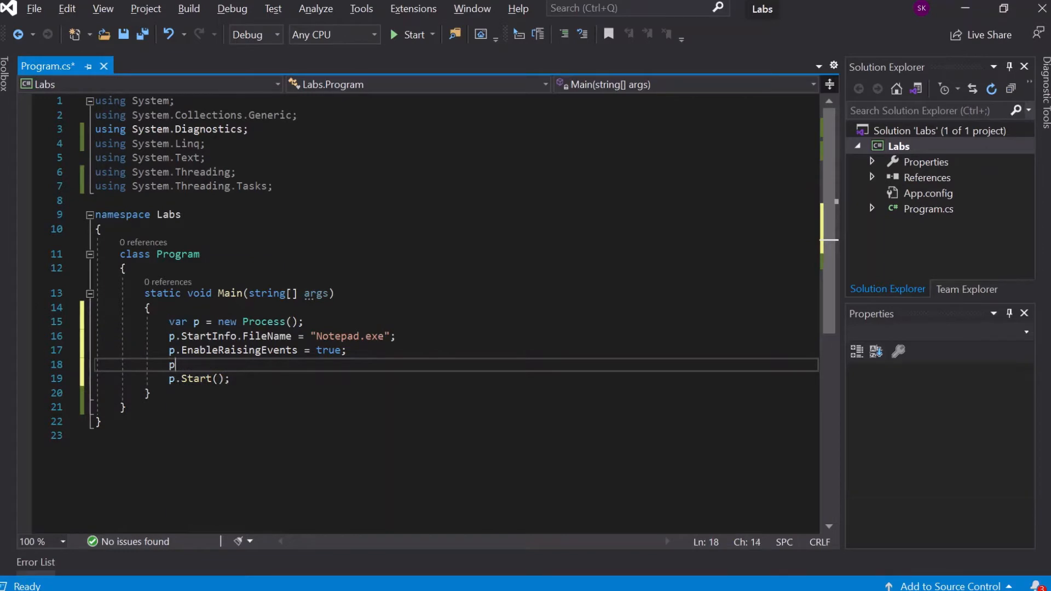
{"action": "type", "text": "."}
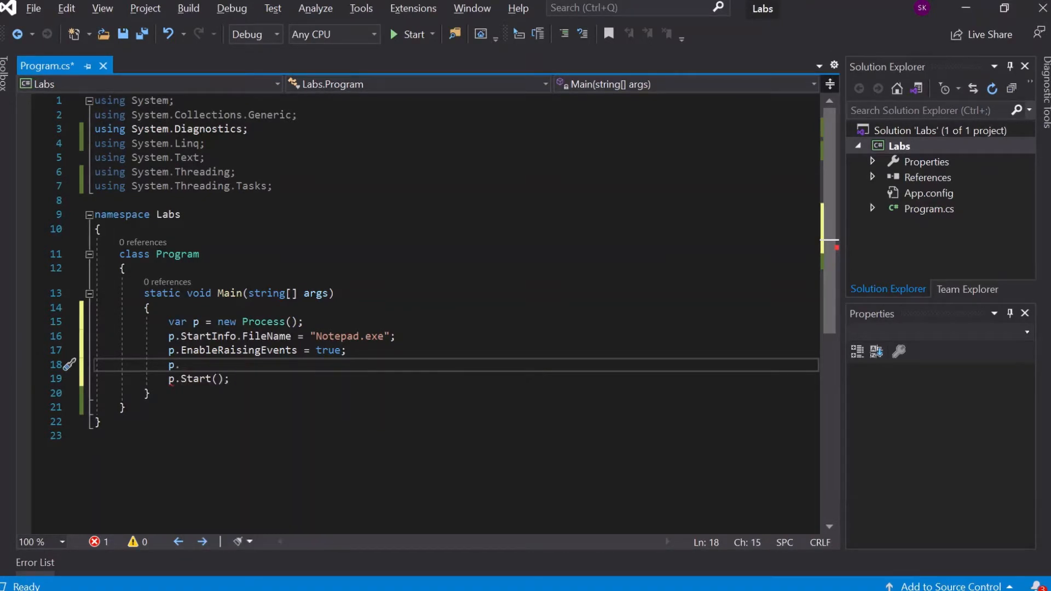
{"action": "type", "text": "Exited +="}
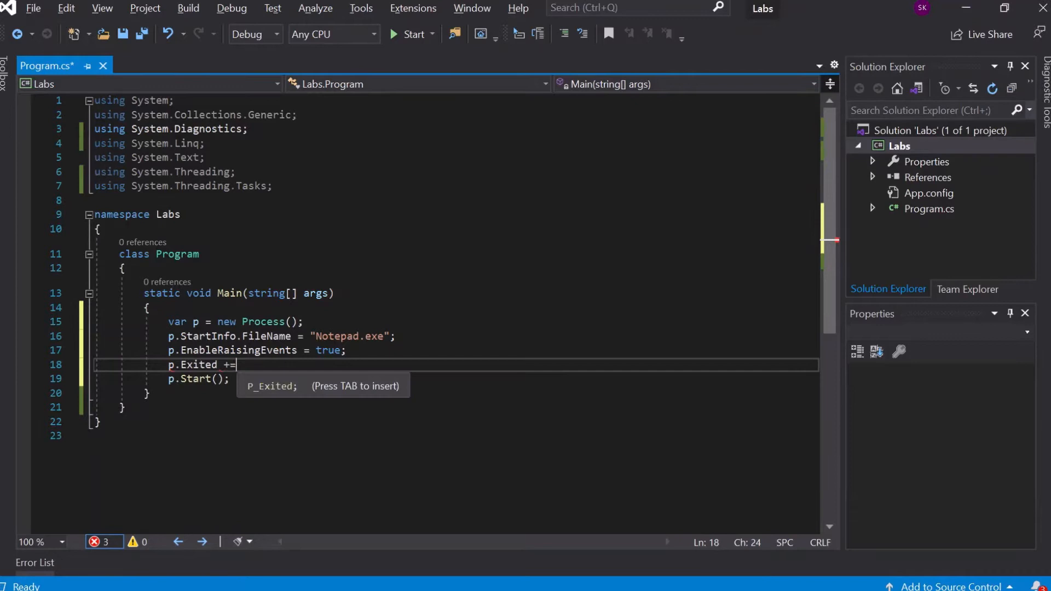
{"action": "key", "text": "Tab"}
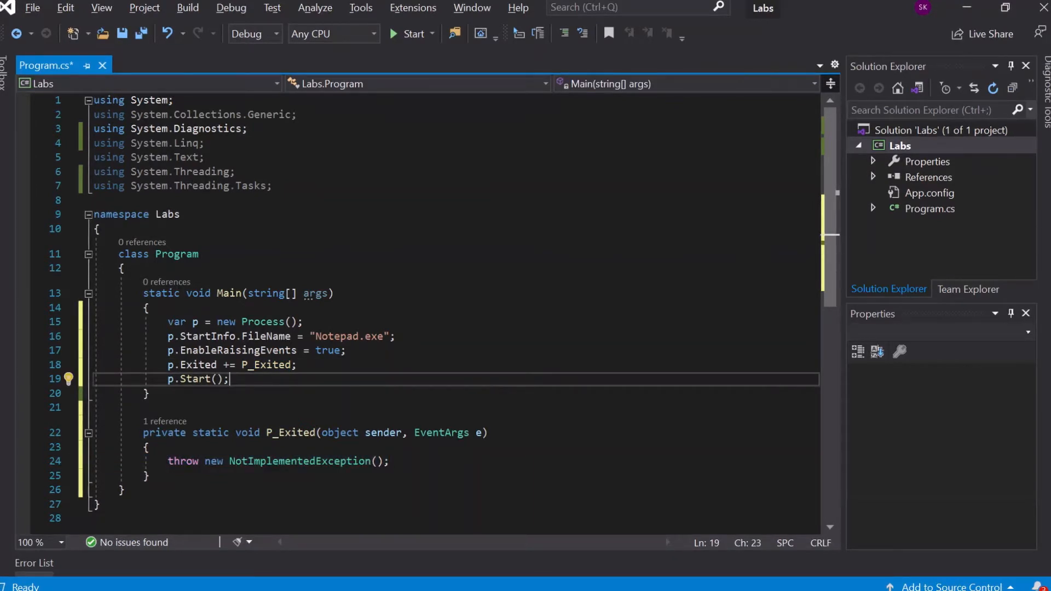
{"action": "key", "text": "enter"}
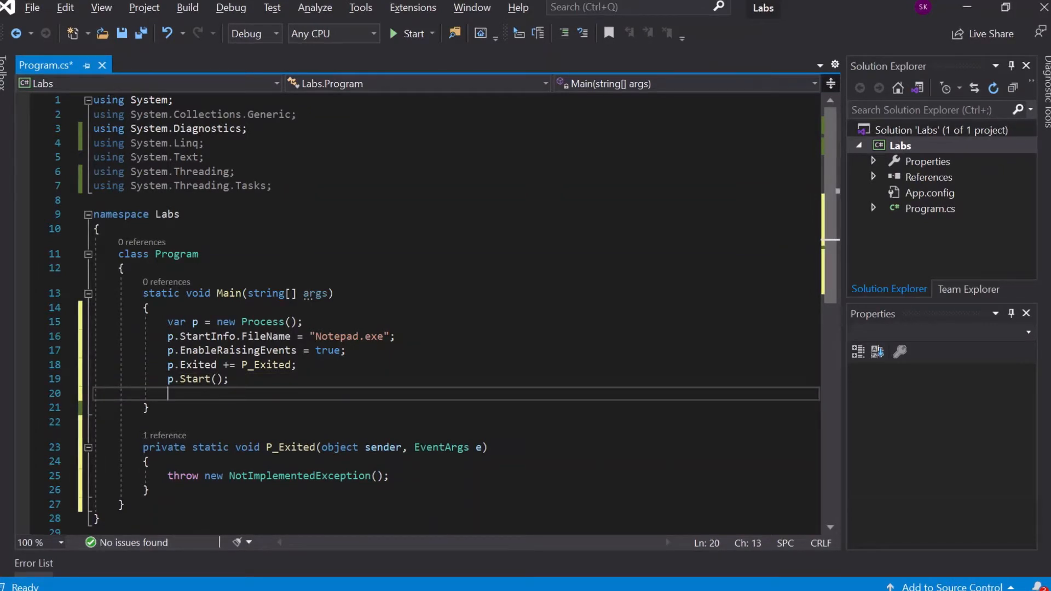
Add Console.ReadLine(); below p.Start(), editing the WriteLine snippet, and save
{"action": "type", "text": "Con"}
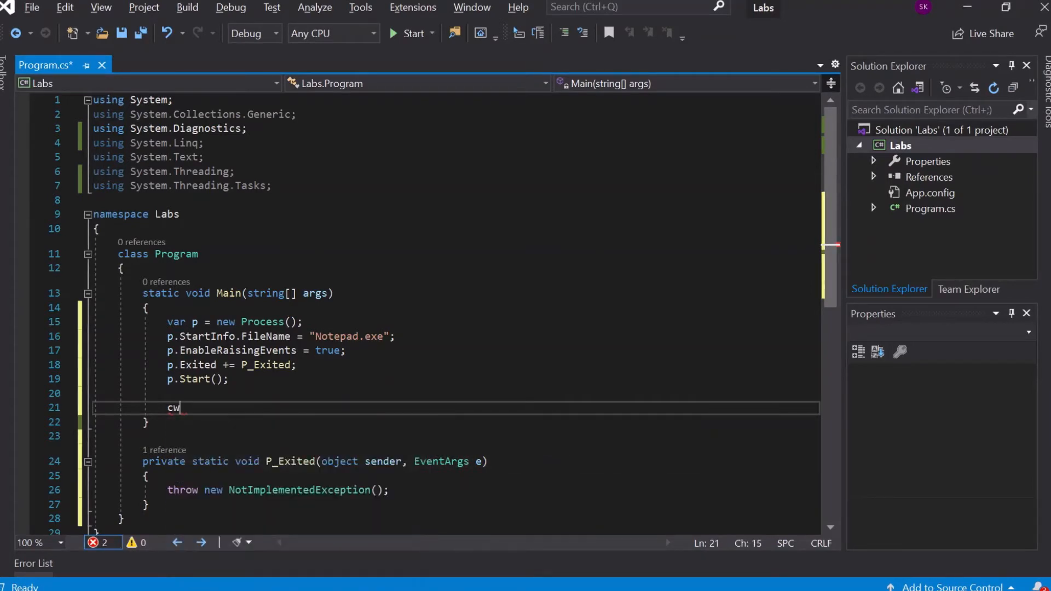
{"action": "type", "text": "Console.WriteLine();"}
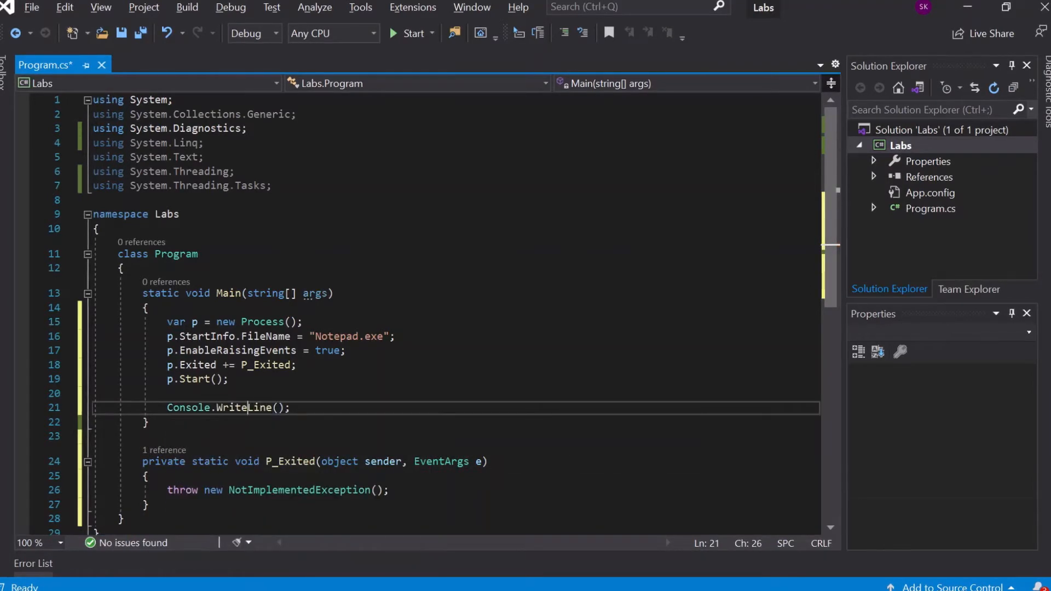
{"action": "type", "text": "ReadLine"}
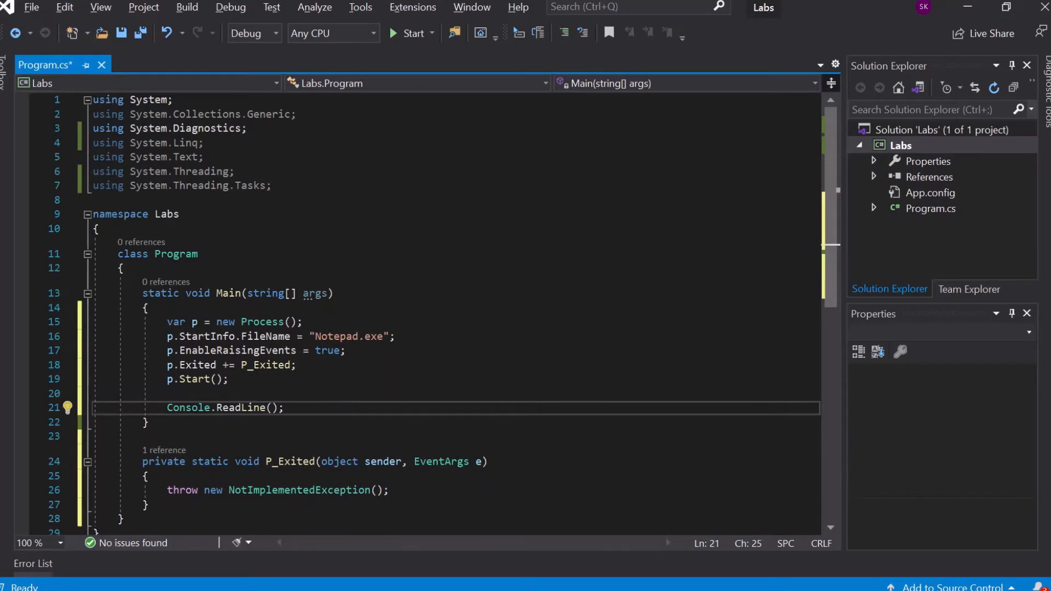
{"action": "key", "text": "enter"}
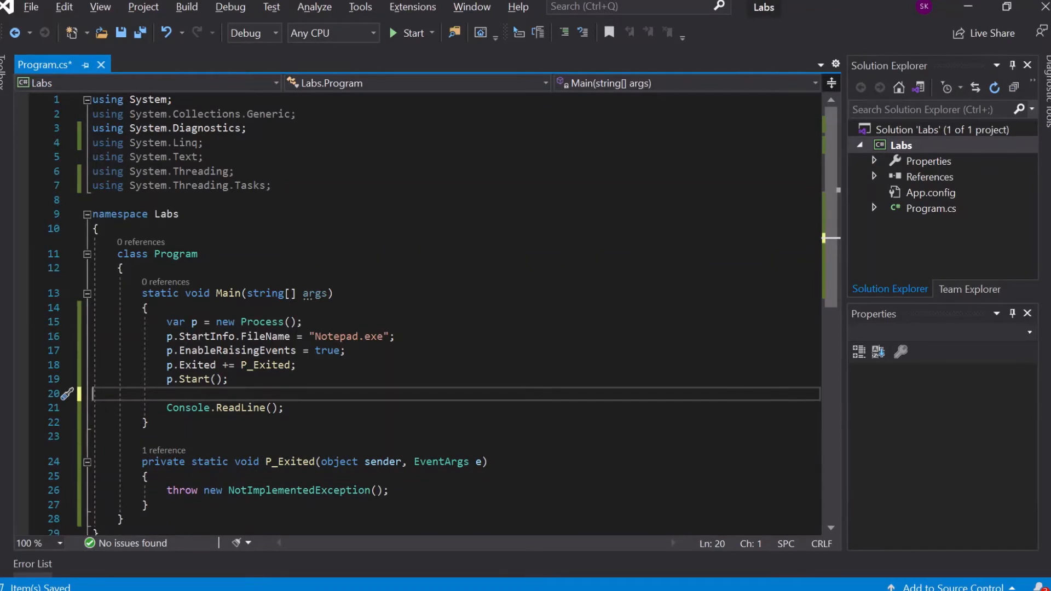
Replace P_Exited's throw line with a WriteLine logging p.Id and p.ExitCode
{"action": "left_click", "coordinate": [168, 489]}
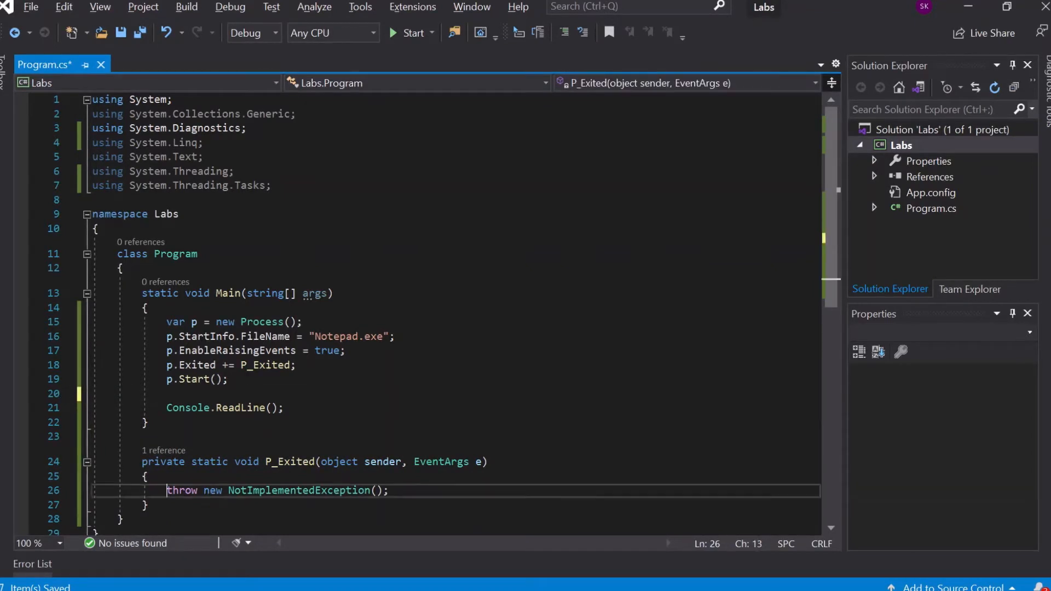
{"action": "left_click_drag", "start_coordinate": [167, 489], "coordinate": [391, 490]}
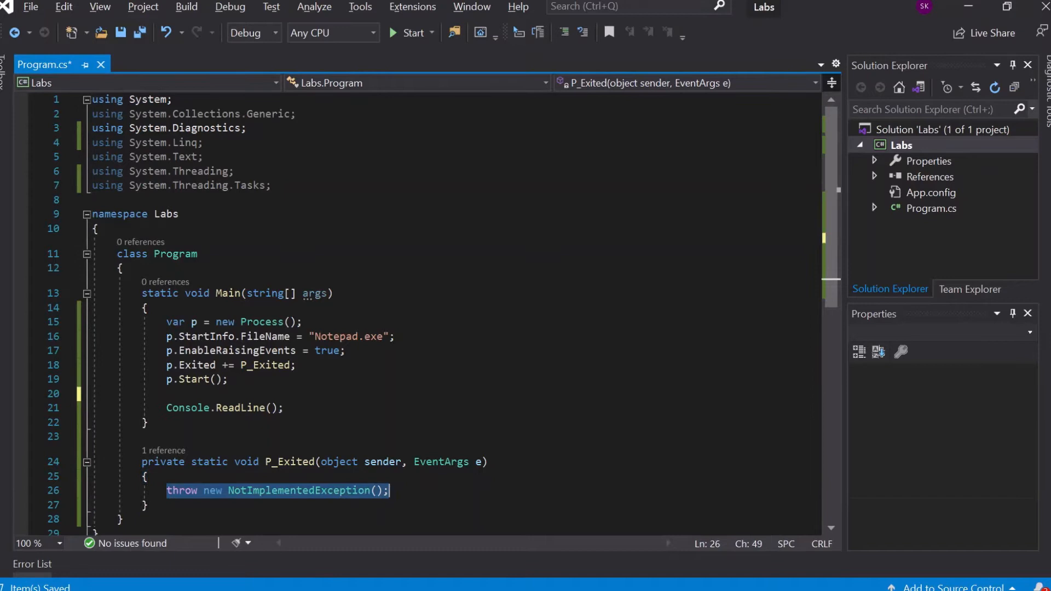
{"action": "key", "text": "Delete"}
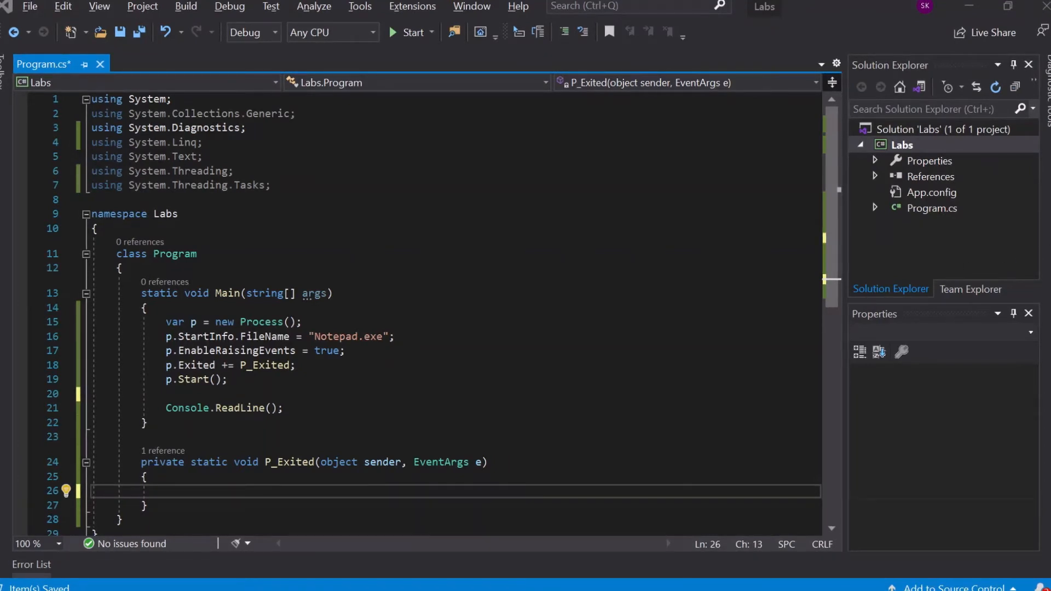
{"action": "type", "text": "Console.WriteLine($\"P_Exited: Process Id {p.Id} exited with code: {p.ExitCode}.\");"}
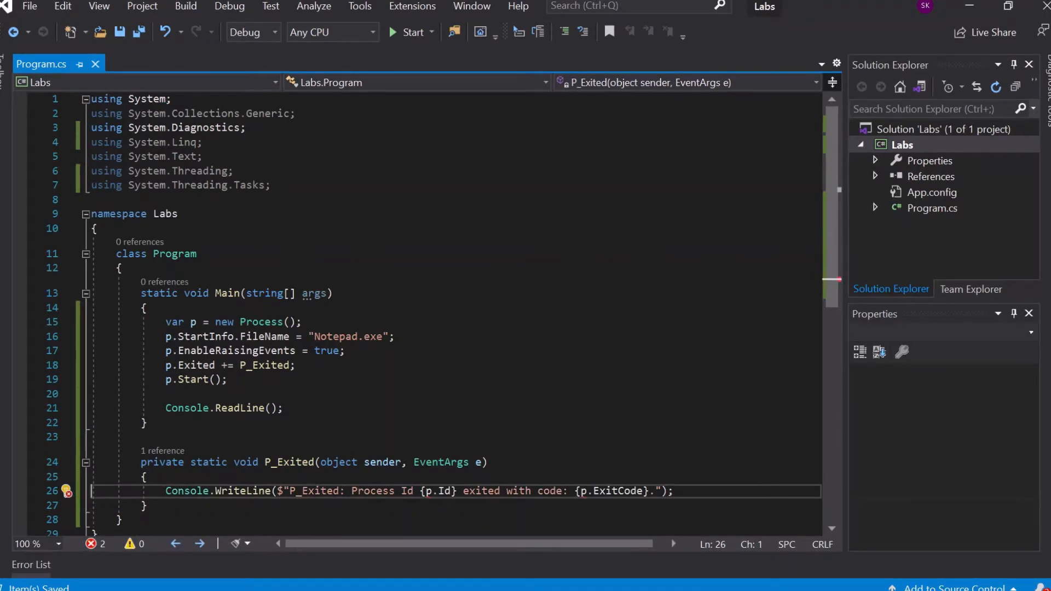
Declare var p = sender as Process; above the log statement
{"action": "key", "text": "enter"}
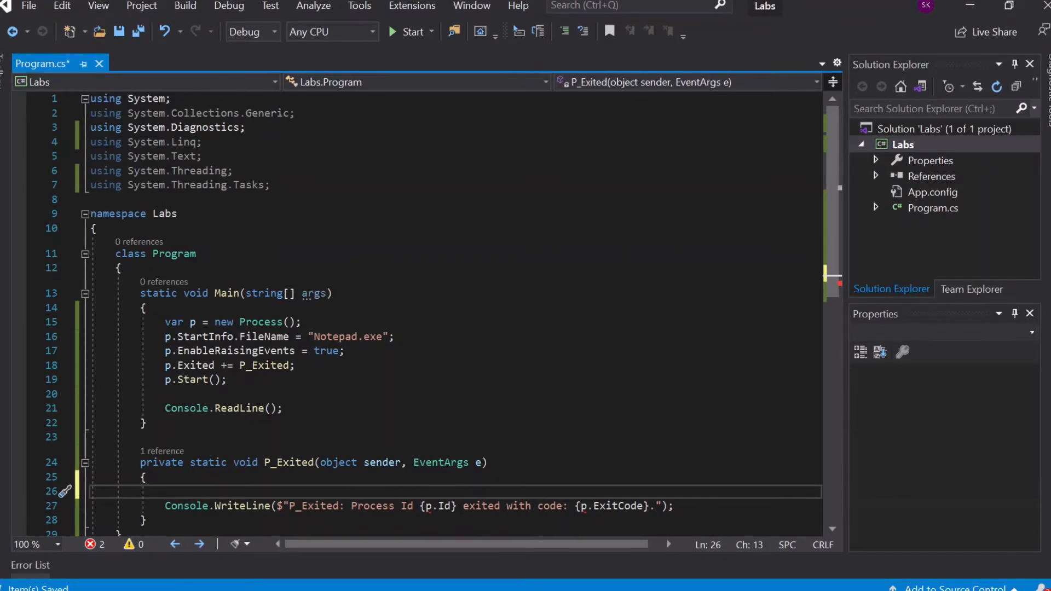
{"action": "double_click", "coordinate": [382, 462]}
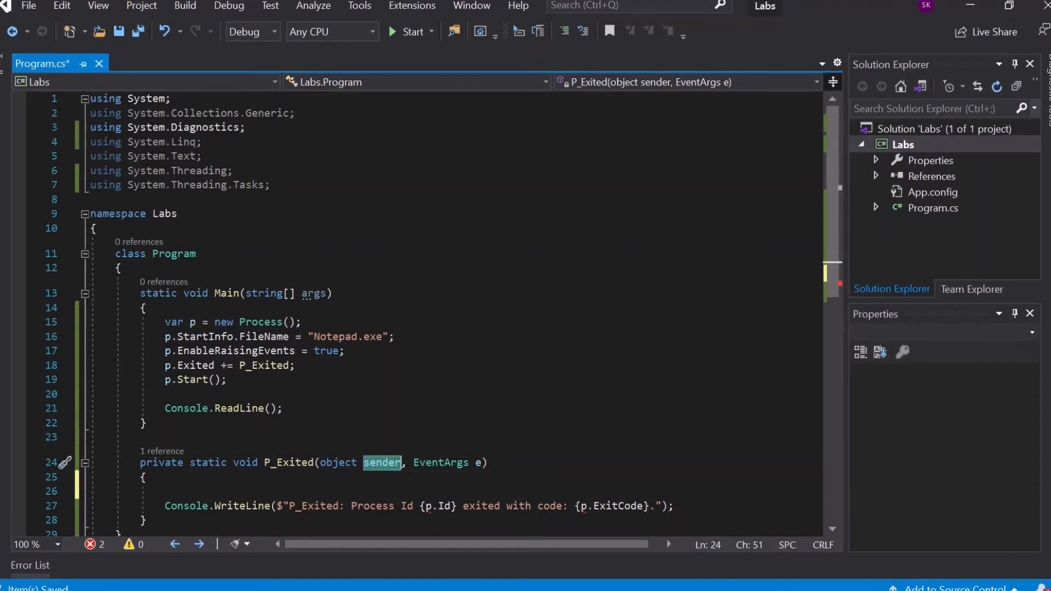
{"action": "type", "text": "var p"}
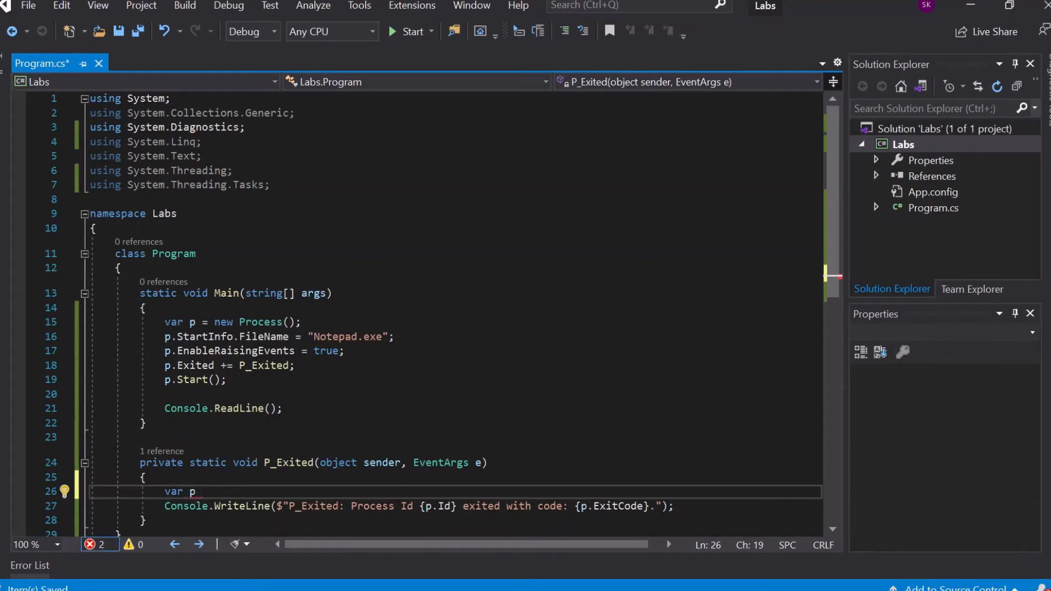
{"action": "type", "text": "= c"}
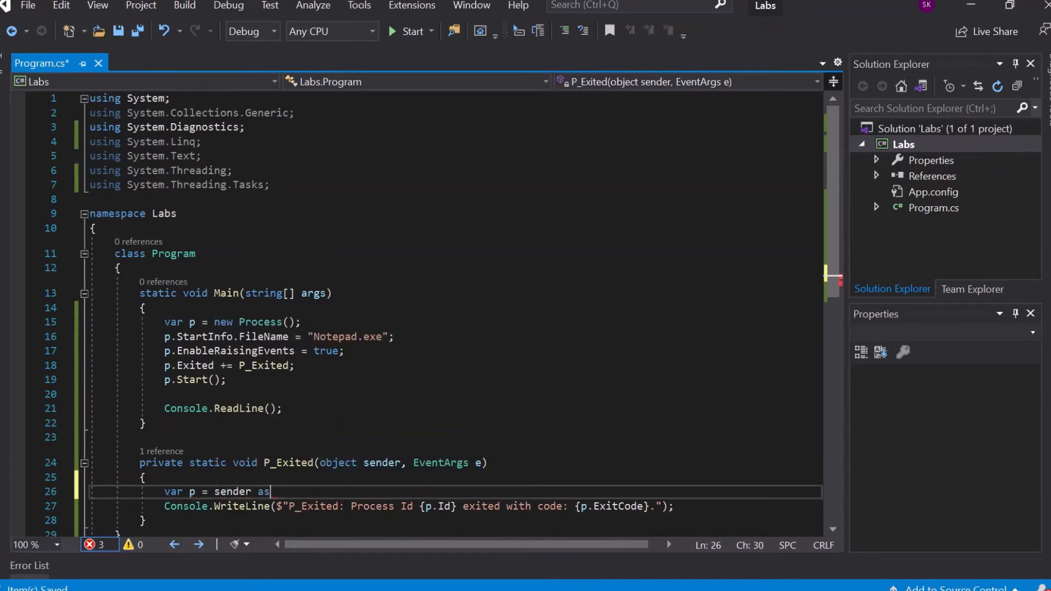
{"action": "type", "text": "Process"}
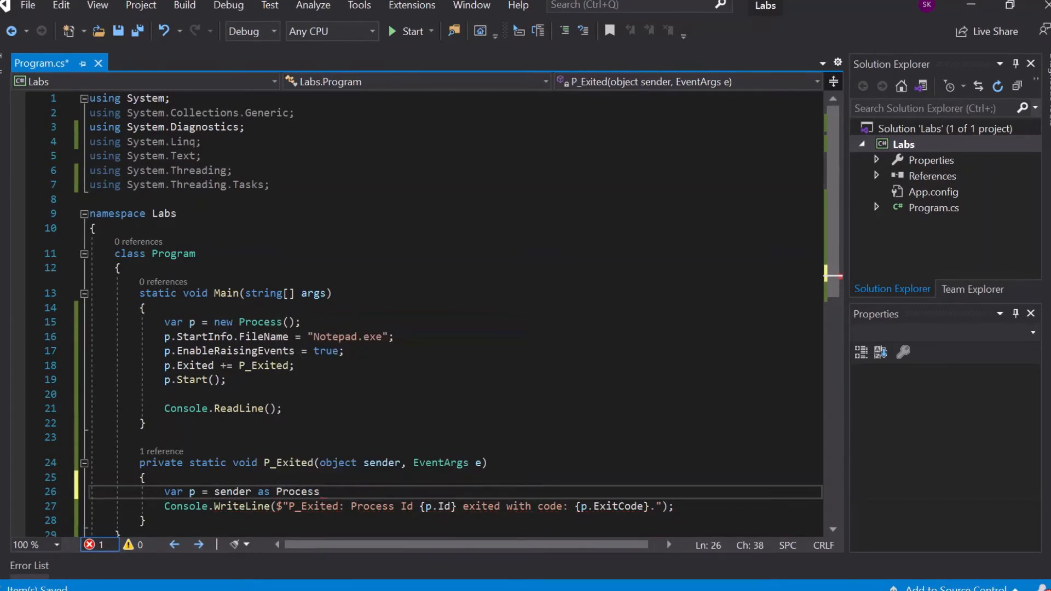
{"action": "type", "text": ";"}
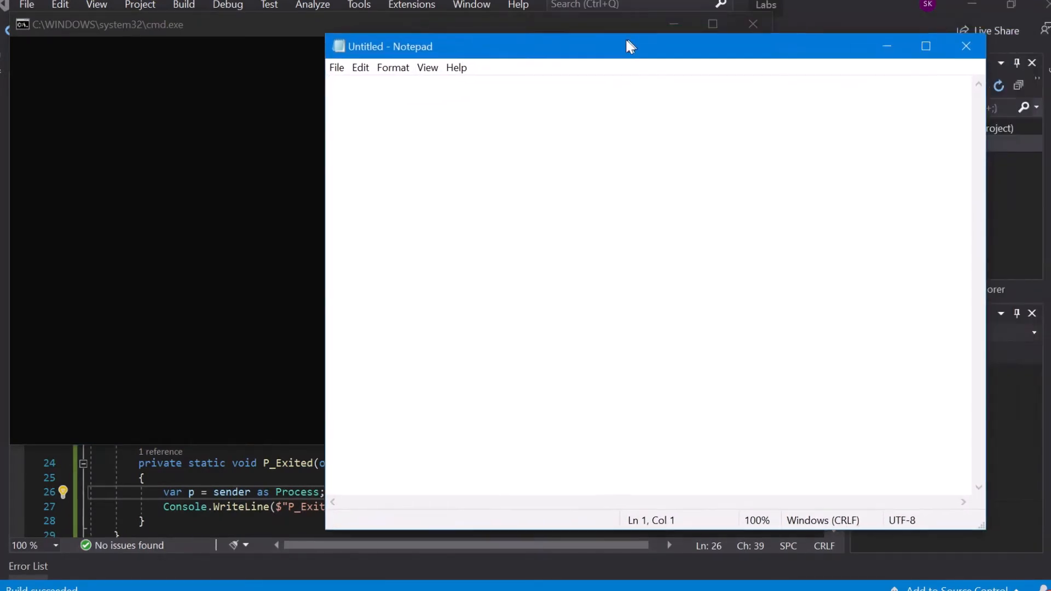
Move Notepad aside and close it, triggering the Process Id 1776 exit code 0 message
{"action": "left_click_drag", "start_coordinate": [630, 46], "coordinate": [670, 41]}
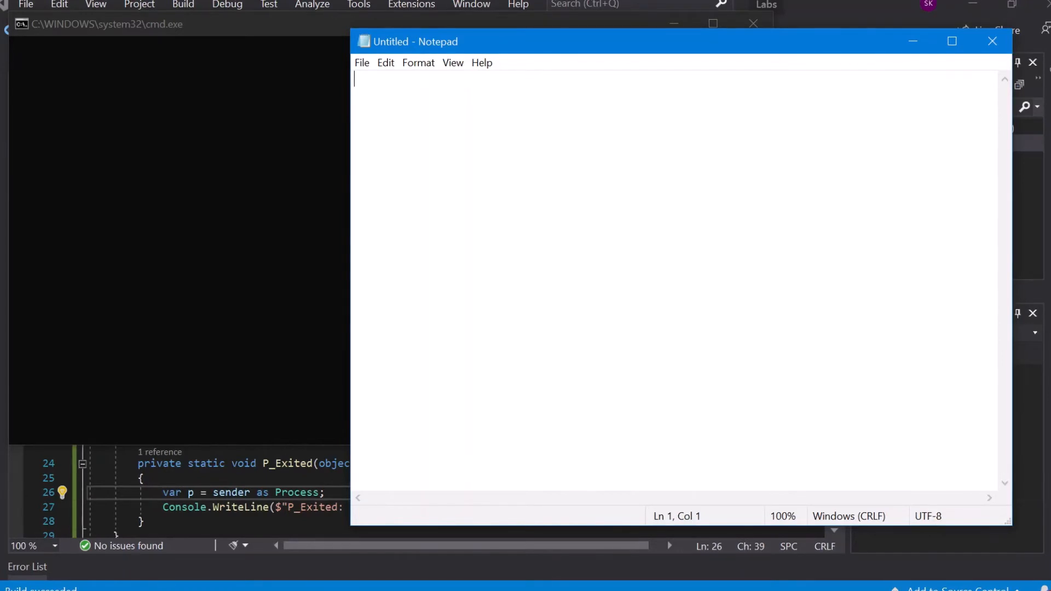
{"action": "mouse_move", "coordinate": [992, 42]}
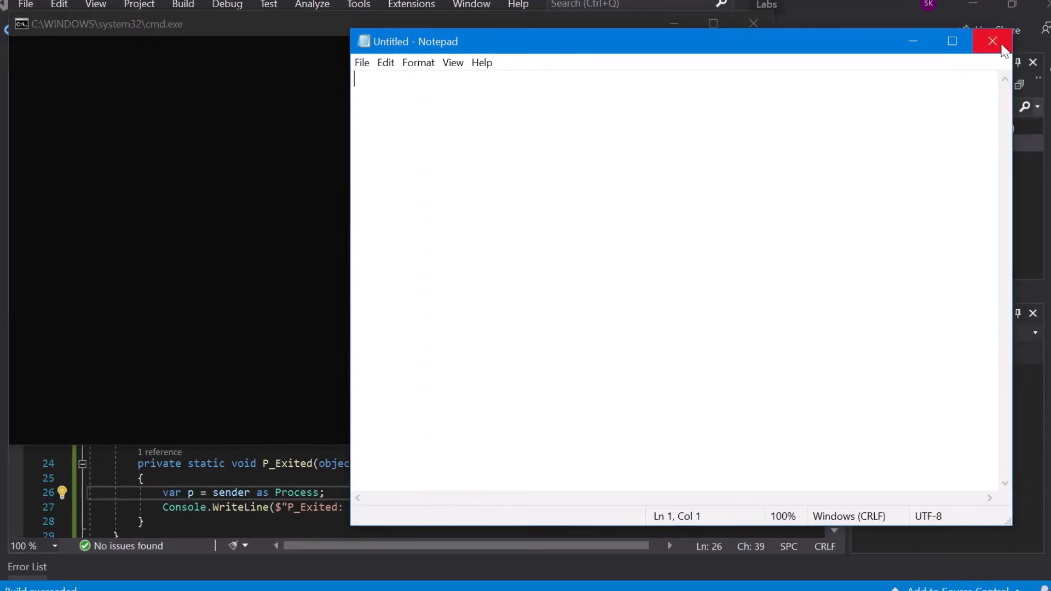
{"action": "left_click", "coordinate": [992, 41]}
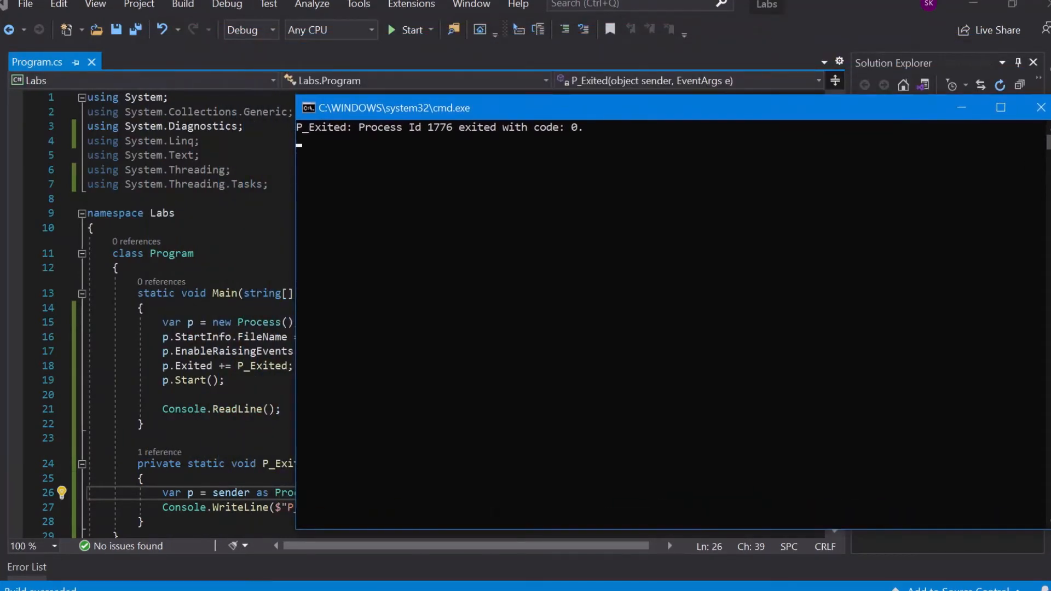
{"action": "mouse_move", "coordinate": [403, 134]}
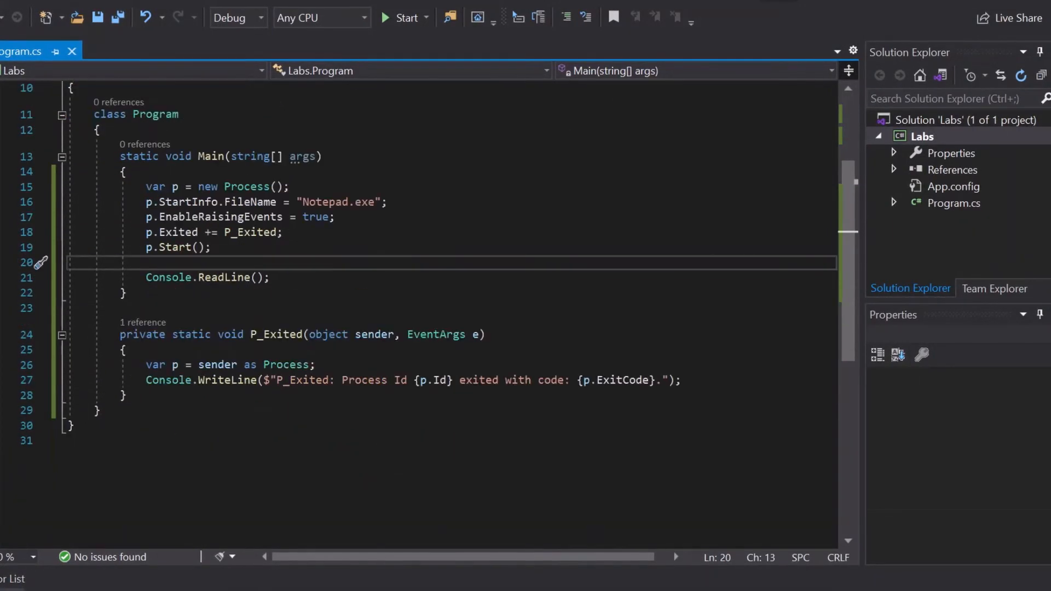
Insert Console.WriteLine("Main: End of Program."); above Console.ReadLine() and save
{"action": "key", "text": "Enter"}
{"action": "type", "text": "Console.WriteLine();"}
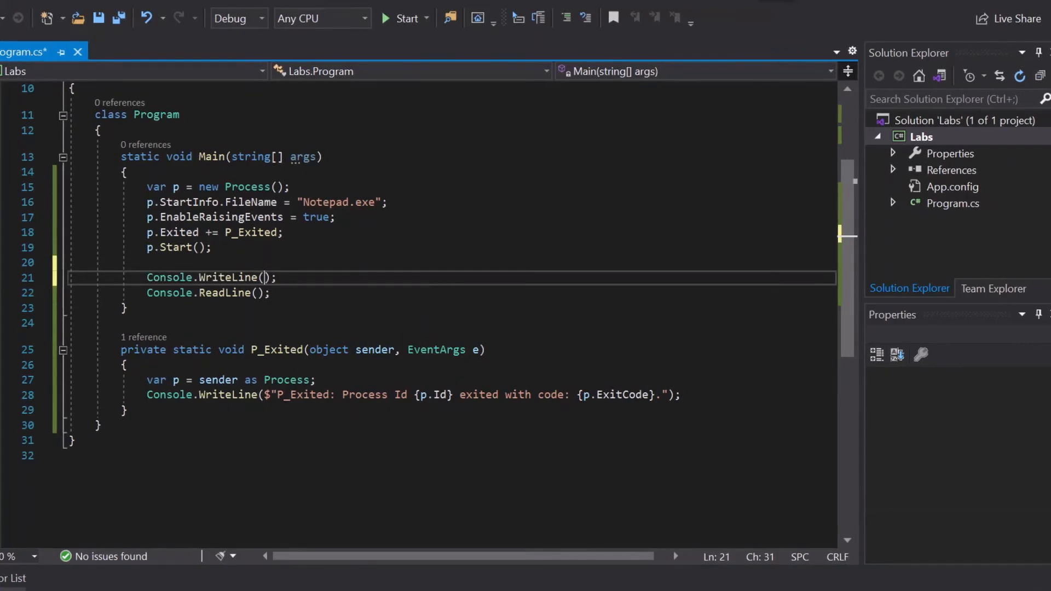
{"action": "type", "text": "\"Main\""}
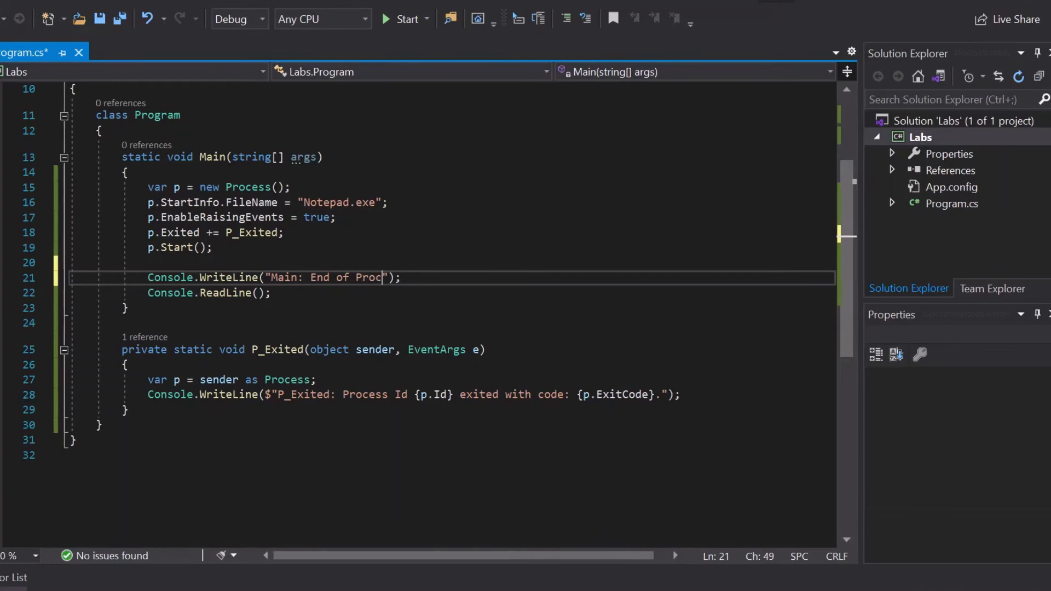
{"action": "type", "text": "ea"}
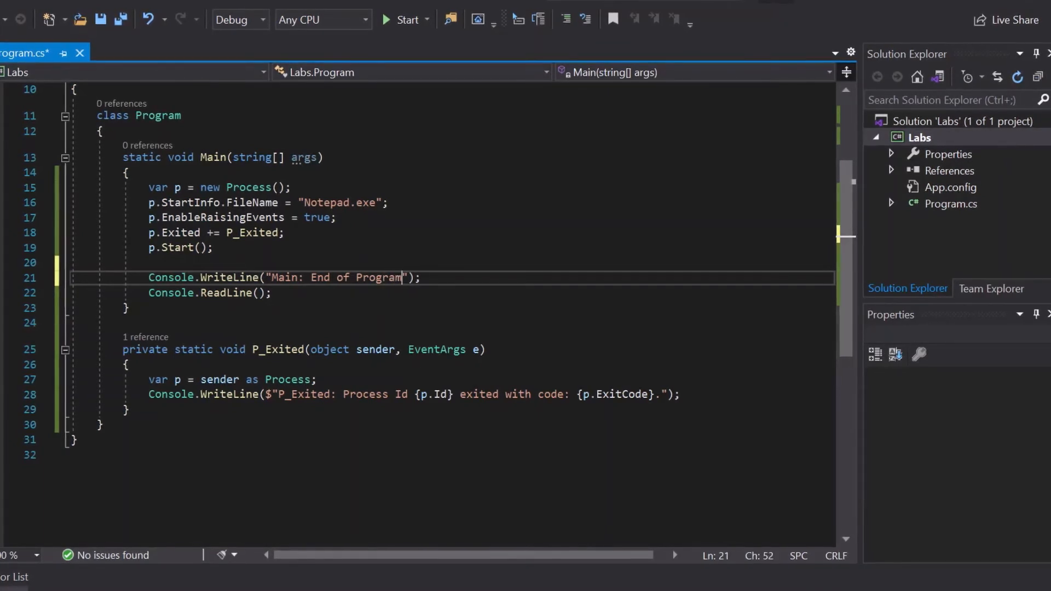
{"action": "type", "text": "."}
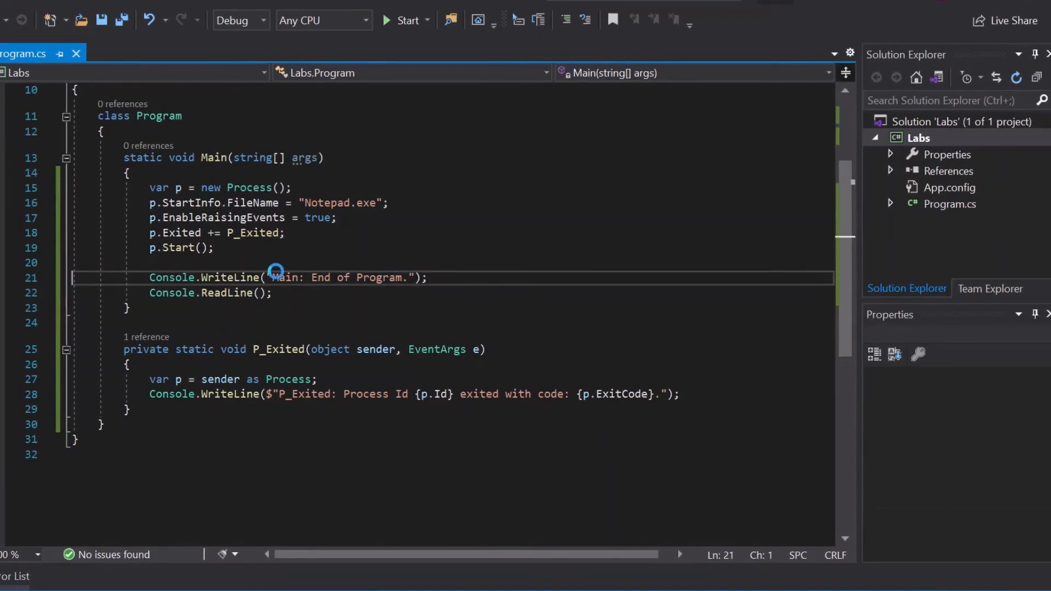
{"action": "left_click", "coordinate": [402, 20]}
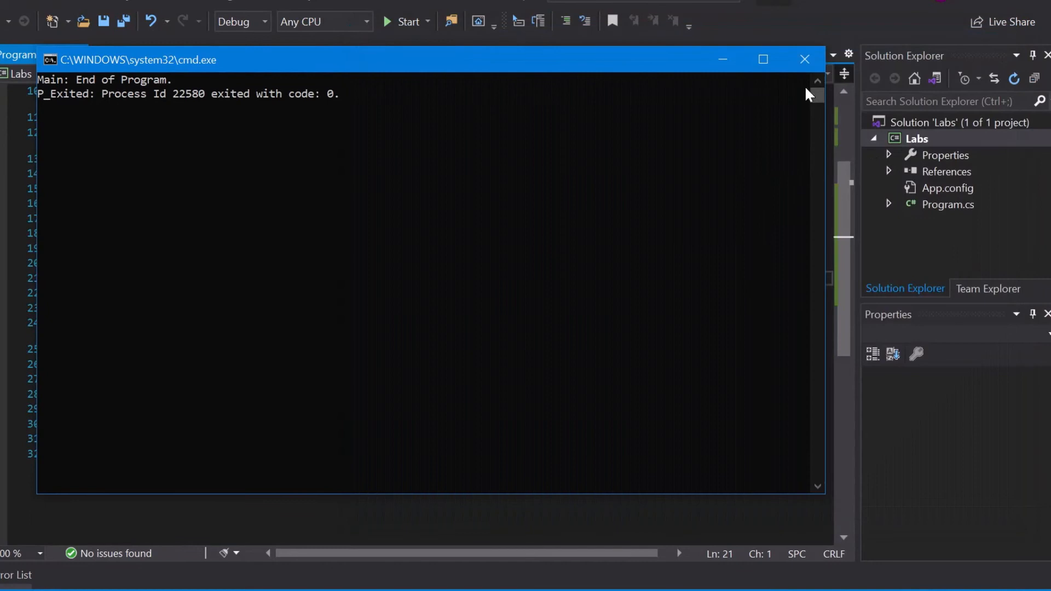
Close the cmd.exe console window to return to Program.cs
{"action": "left_click", "coordinate": [804, 59]}
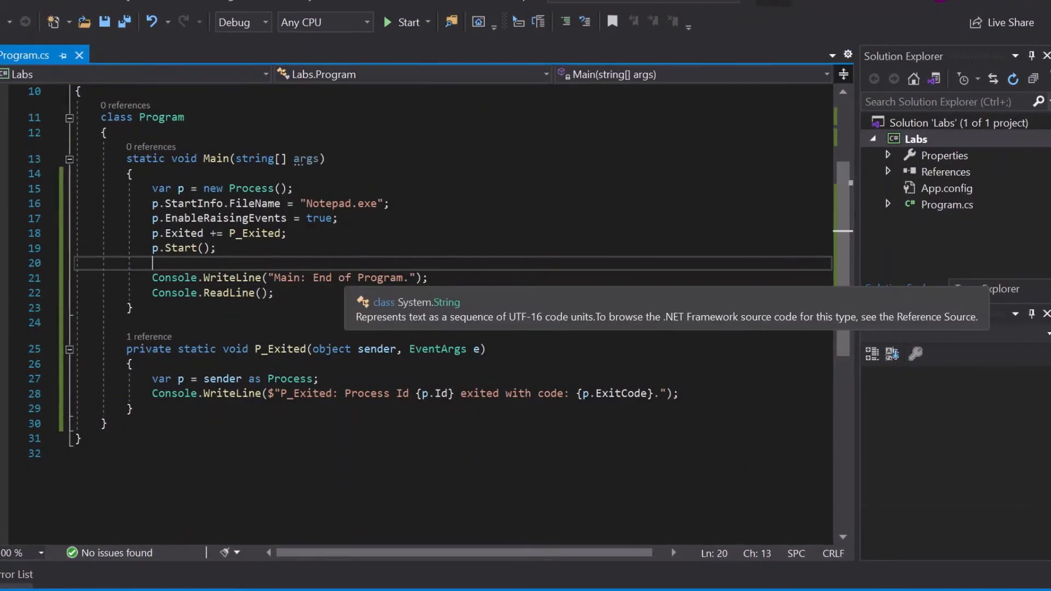
After p.Start(), add a while (!p.HasExited) loop that prints a checking message and sleeps 500 ms
{"action": "key", "text": "enter"}
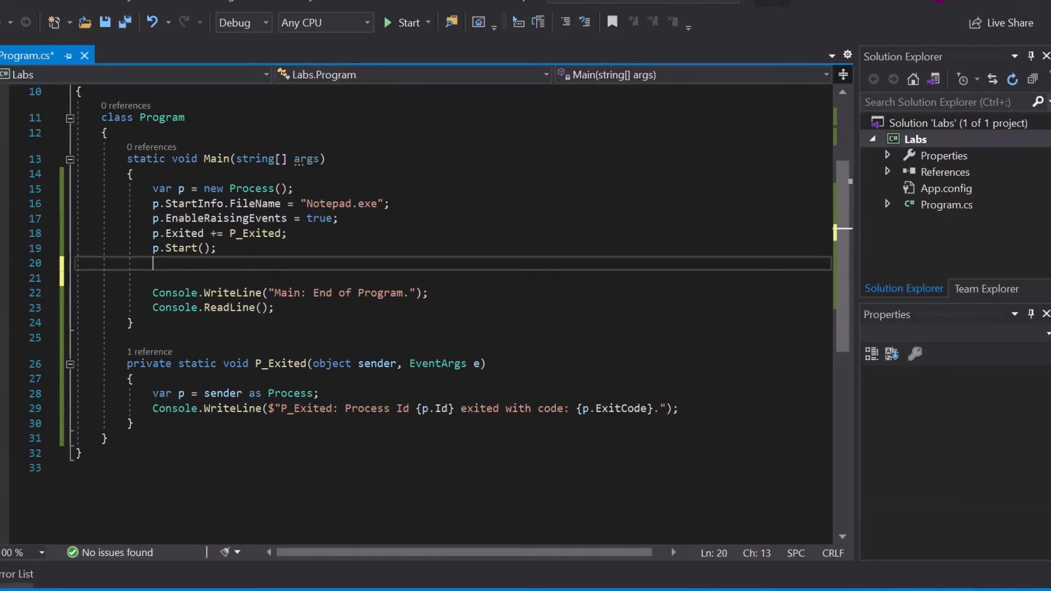
{"action": "key", "text": "enter"}
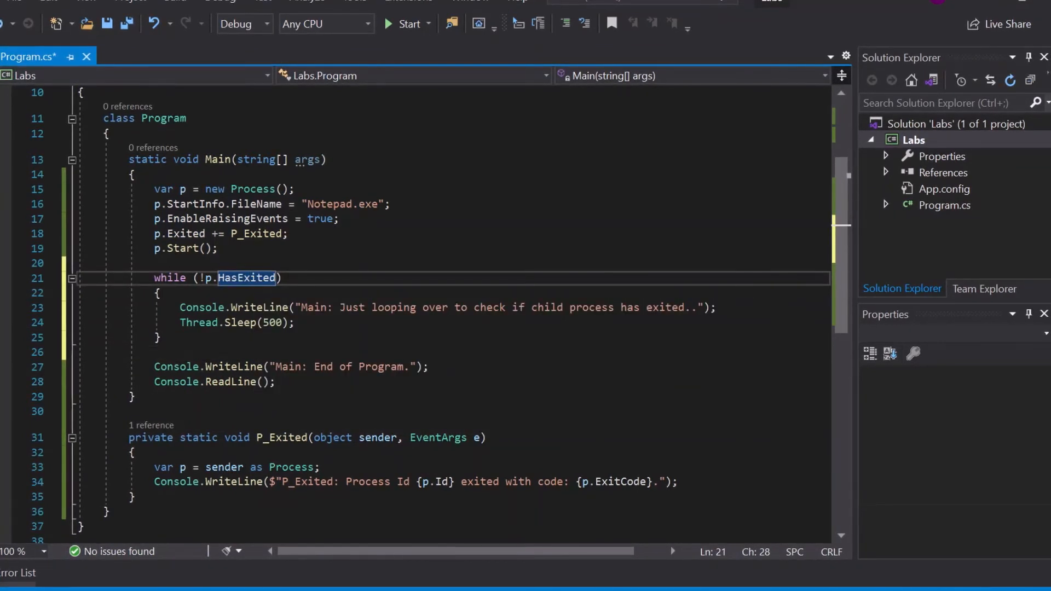
{"action": "mouse_move", "coordinate": [247, 277]}
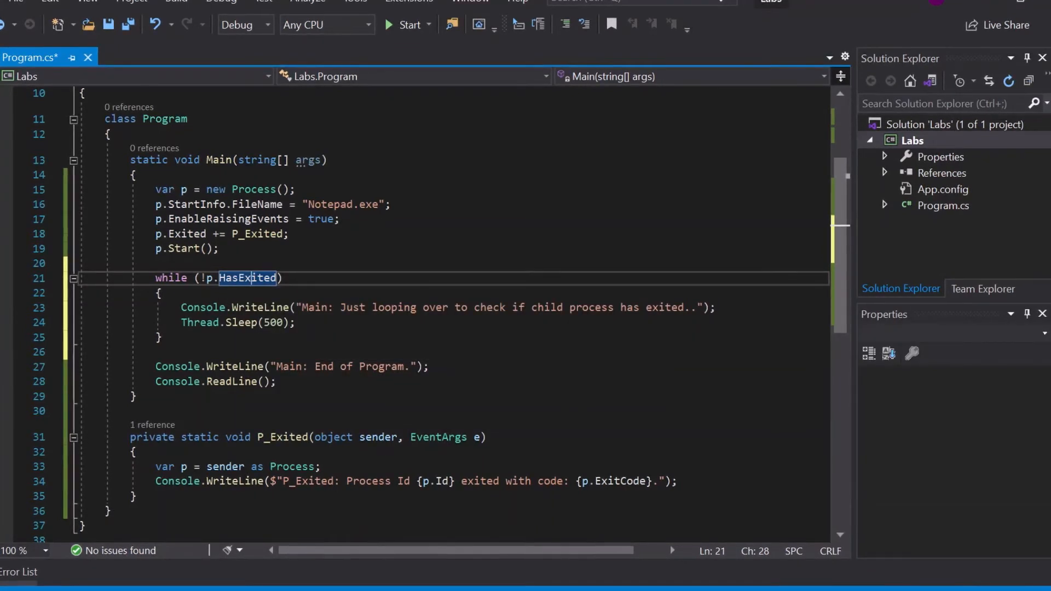
{"action": "left_click", "coordinate": [295, 322]}
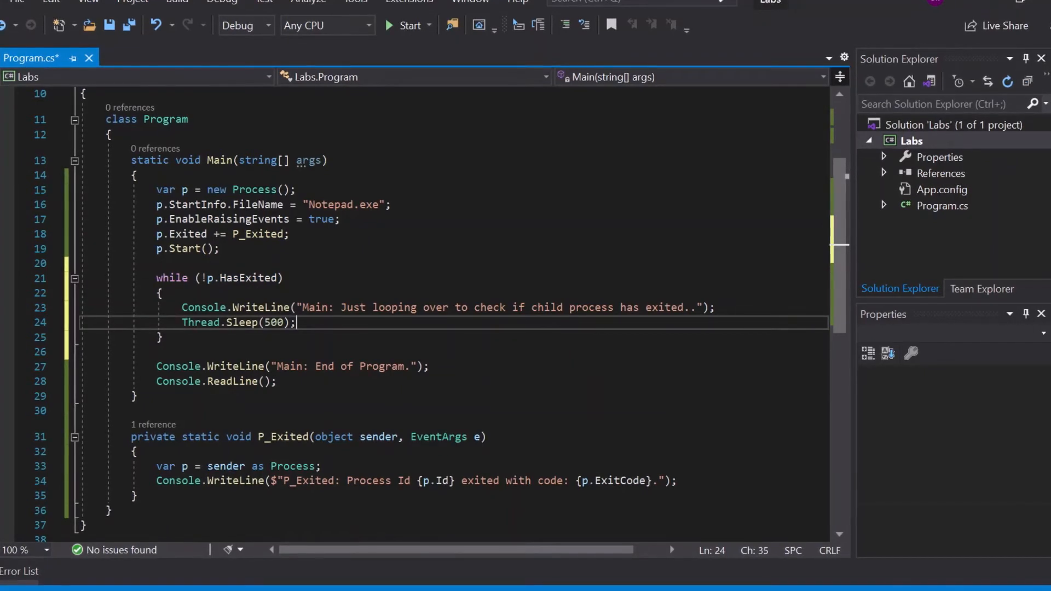
{"action": "left_click", "coordinate": [408, 26]}
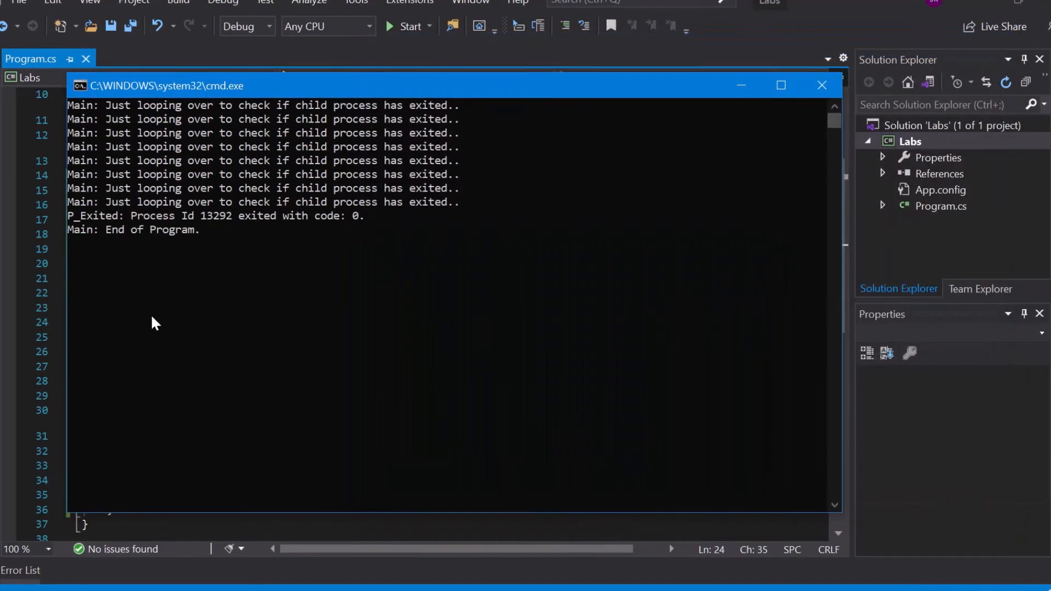
{"action": "mouse_move", "coordinate": [144, 228]}
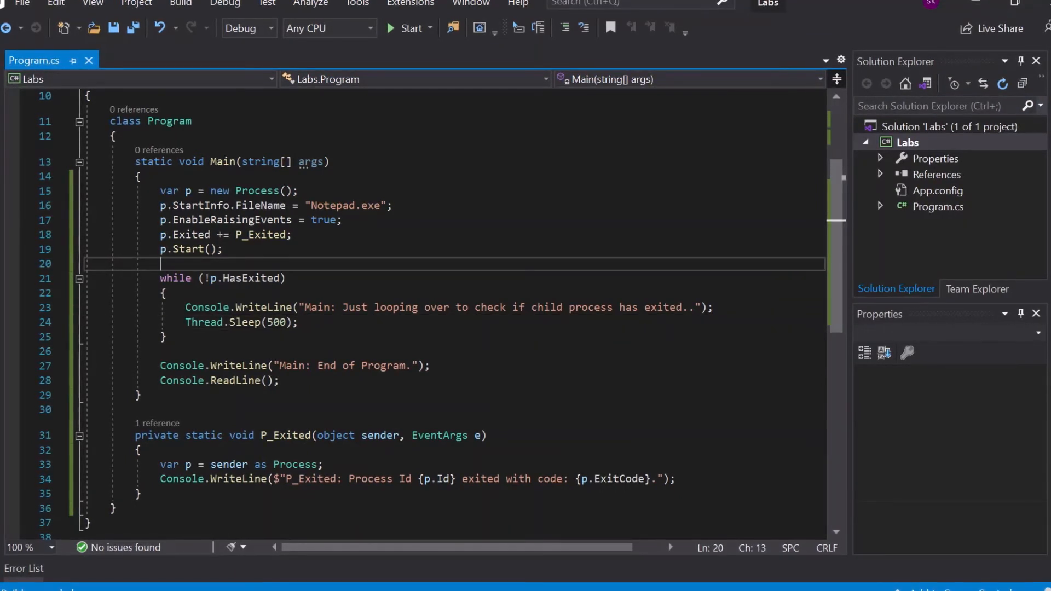
Comment out the while (!p.HasExited) loop and type p.WaitForExit() below it
{"action": "left_click", "coordinate": [161, 278]}
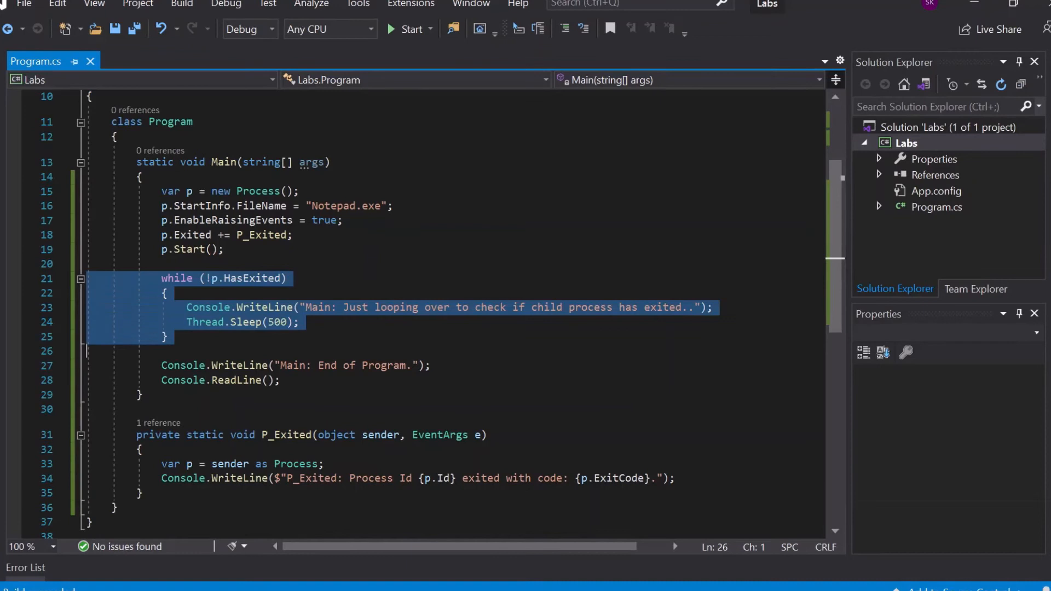
{"action": "key", "text": "ctrl+k ctrl+c"}
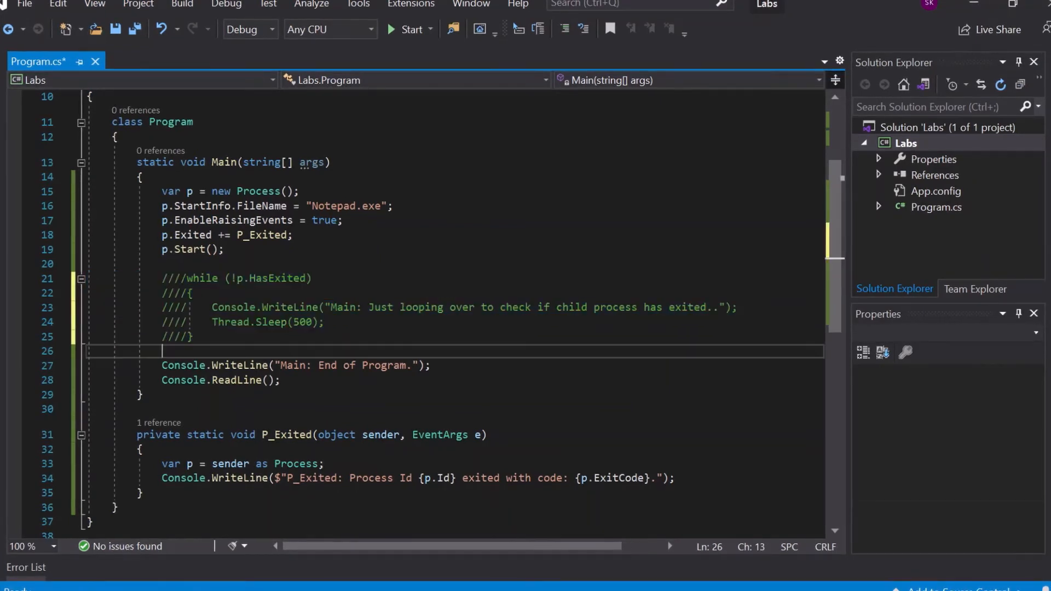
{"action": "type", "text": "p"}
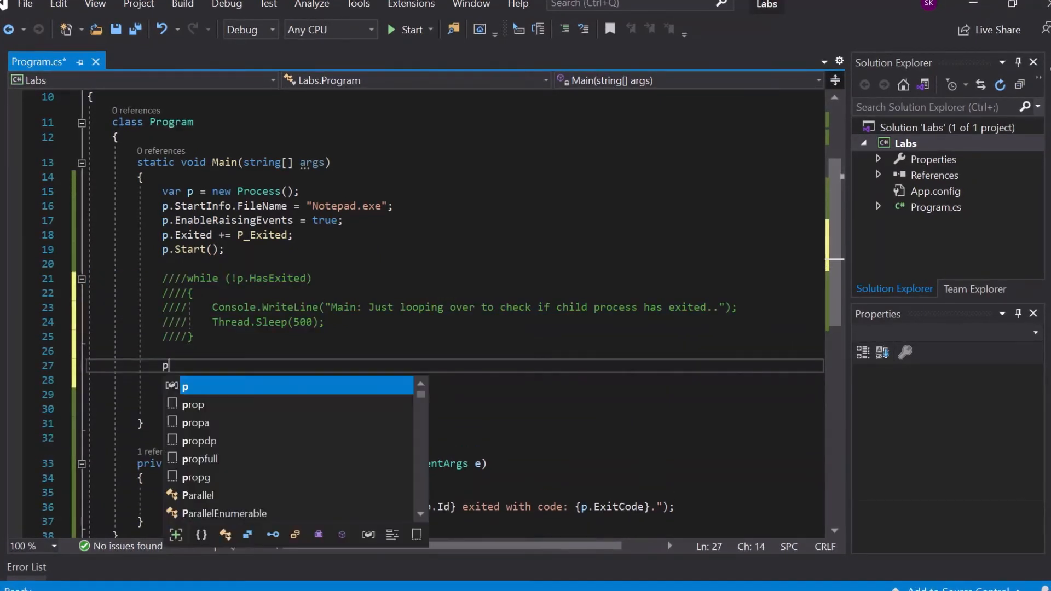
{"action": "type", "text": ".Wai"}
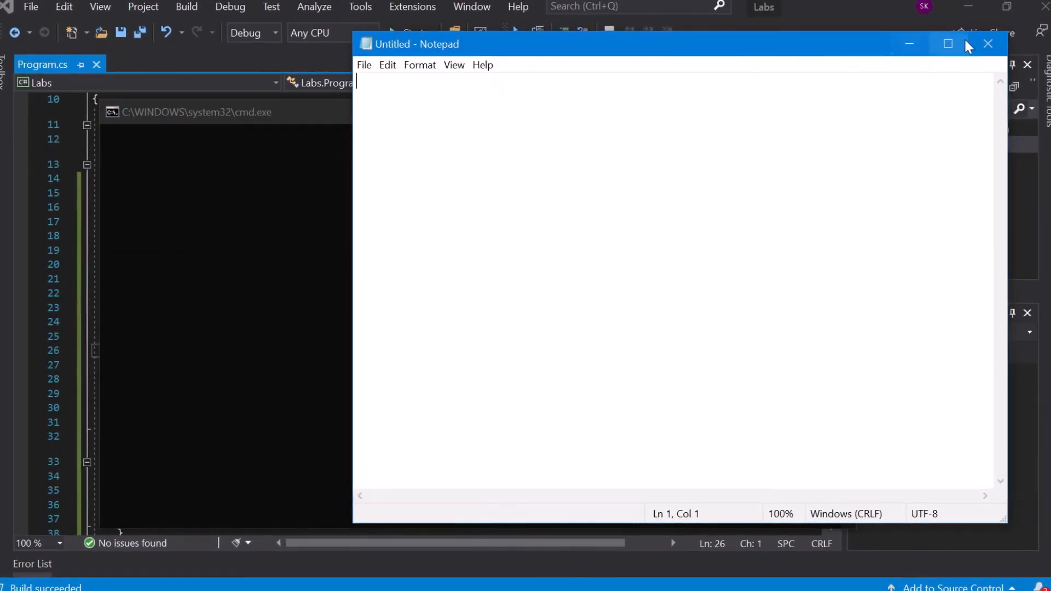
Close Notepad, read the exit code 0 and End of Program messages, then close the console
{"action": "left_click", "coordinate": [987, 44]}
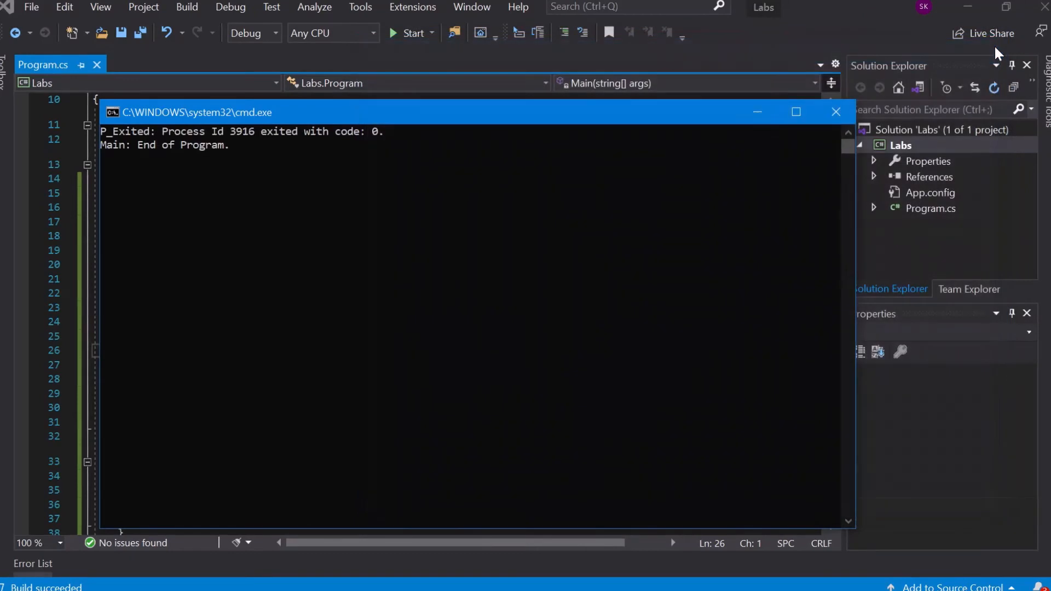
{"action": "left_click_drag", "start_coordinate": [469, 111], "coordinate": [674, 93]}
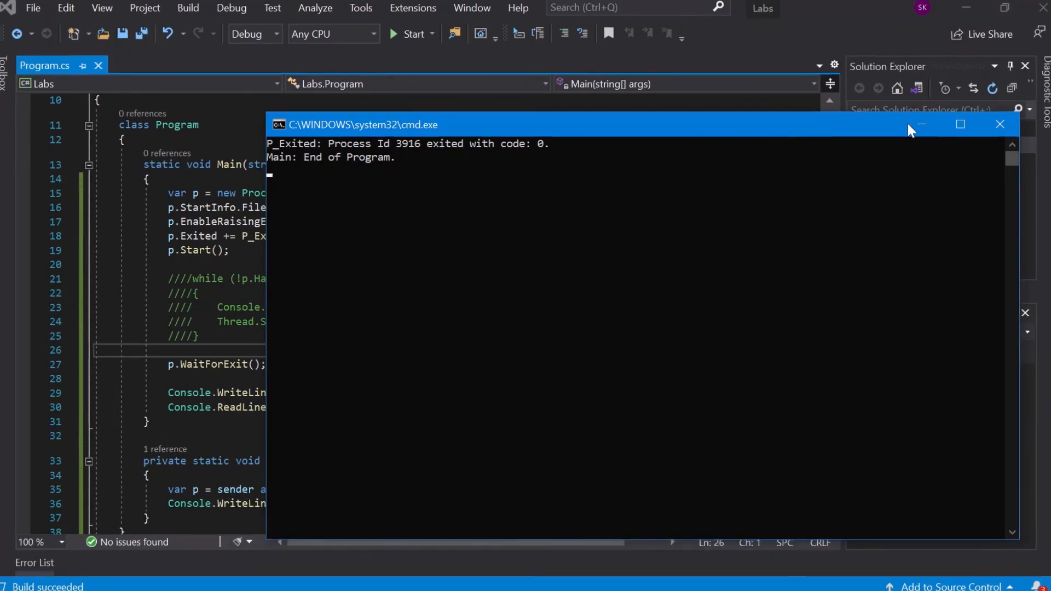
{"action": "left_click", "coordinate": [999, 125]}
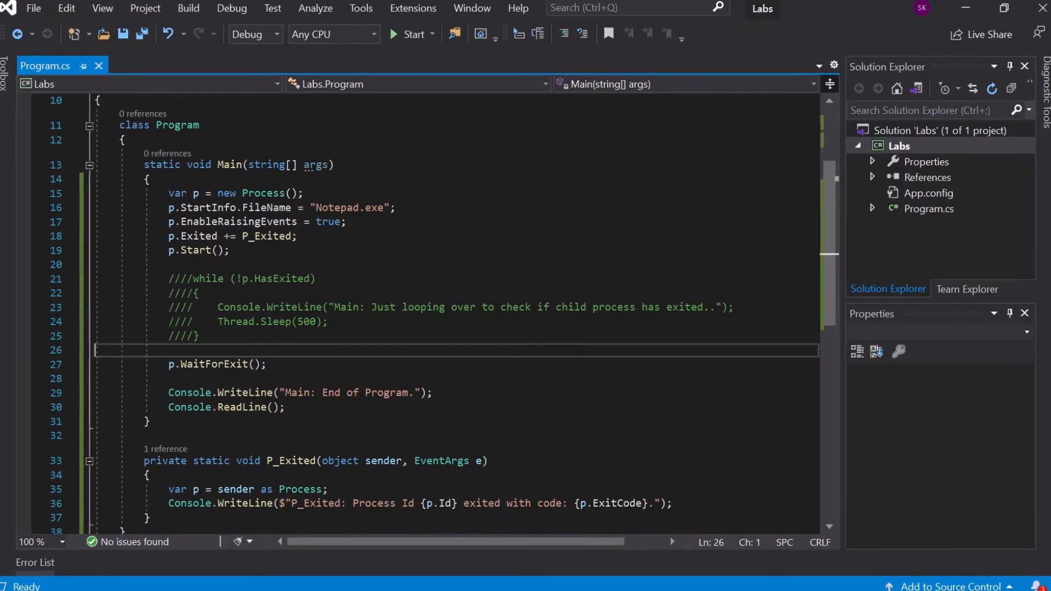
{"action": "left_click", "coordinate": [253, 364]}
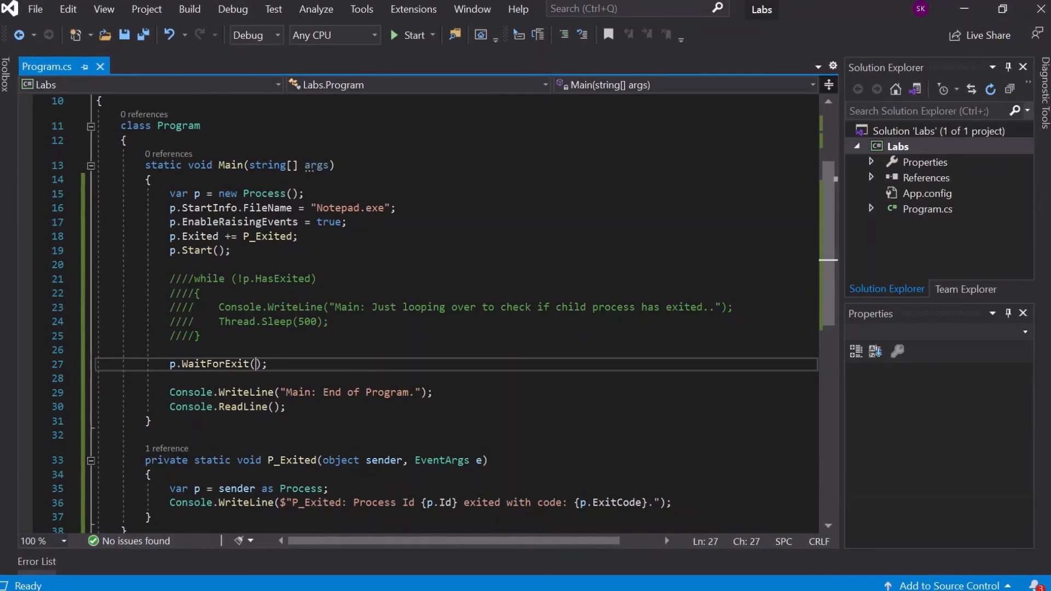
Change the call to p.WaitForExit(3000), save Program.cs, and run the program
{"action": "type", "text": "3000"}
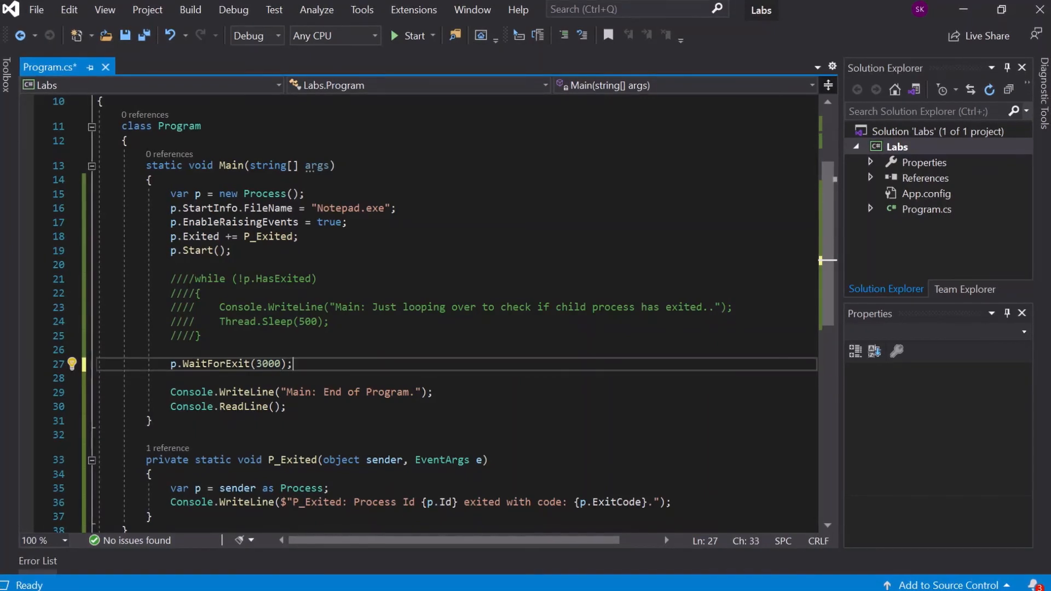
{"action": "key", "text": "ctrl+s"}
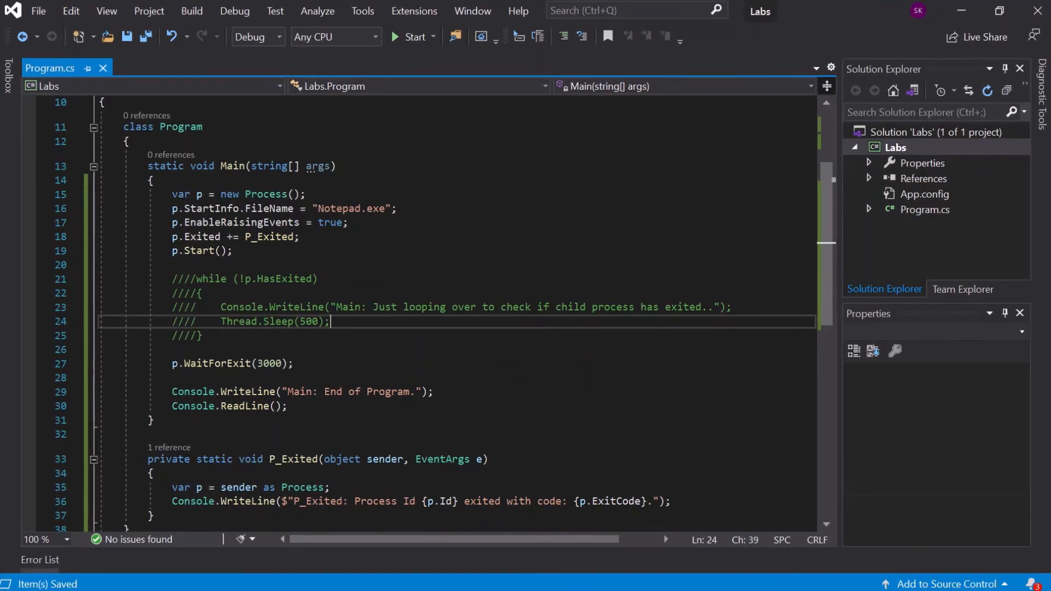
{"action": "left_click", "coordinate": [408, 36]}
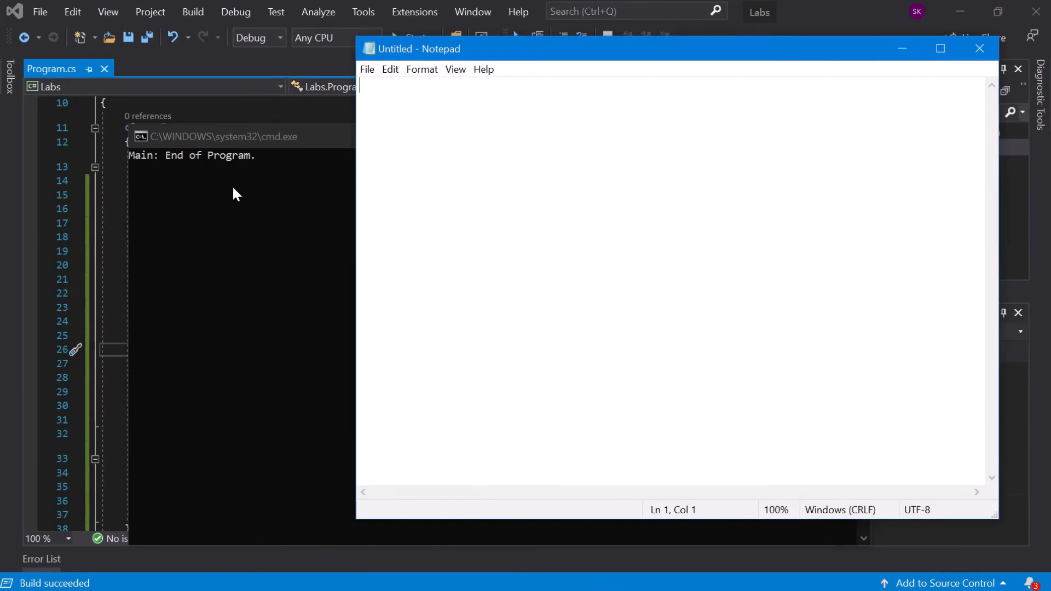
Bring the console forward, close Notepad after the 3000 ms timeout, then close the console
{"action": "left_click", "coordinate": [335, 156]}
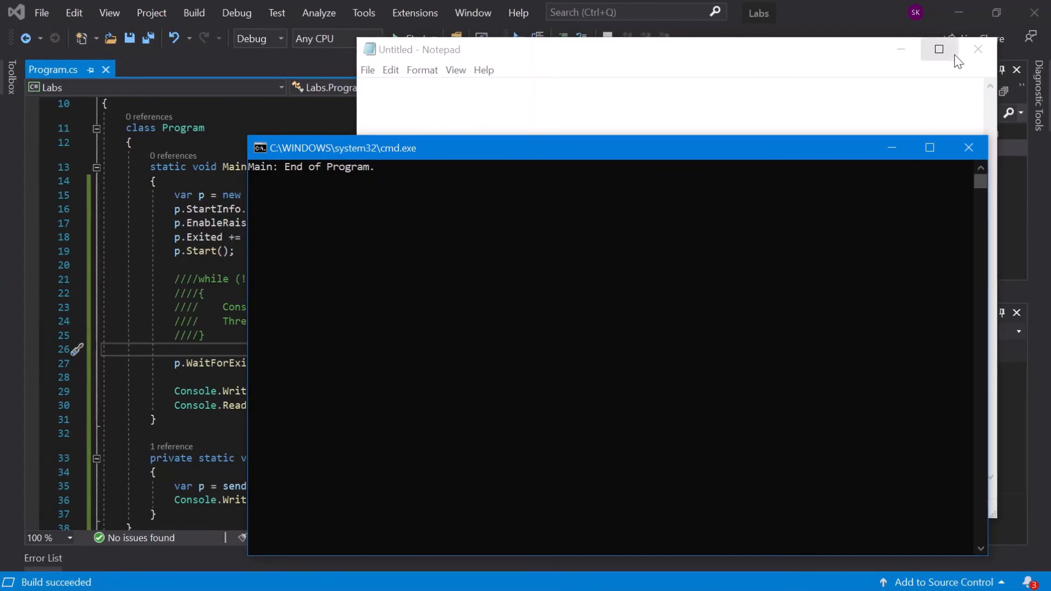
{"action": "left_click", "coordinate": [978, 49]}
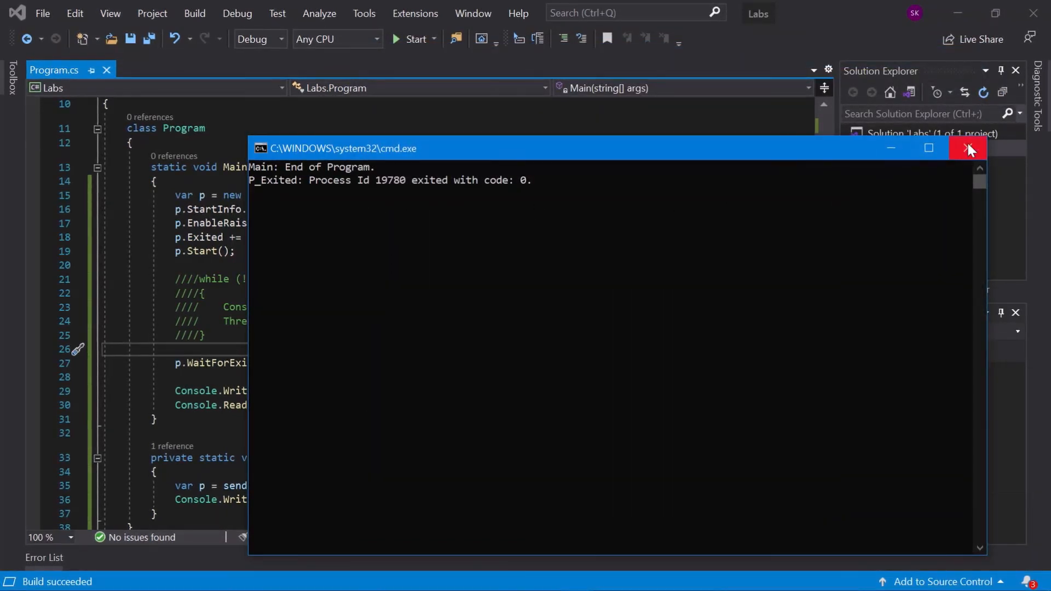
{"action": "left_click", "coordinate": [966, 149]}
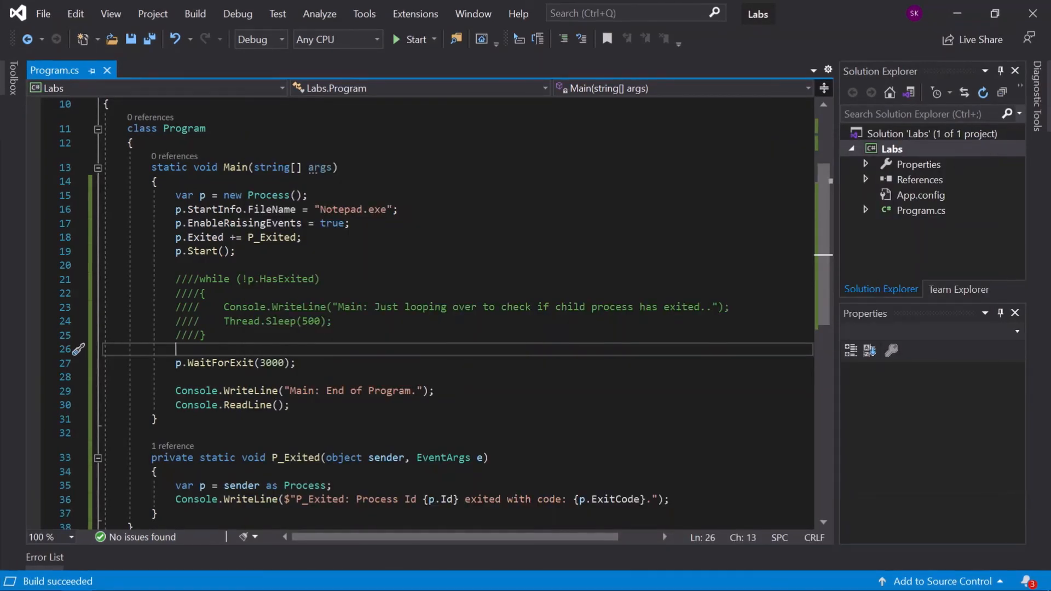